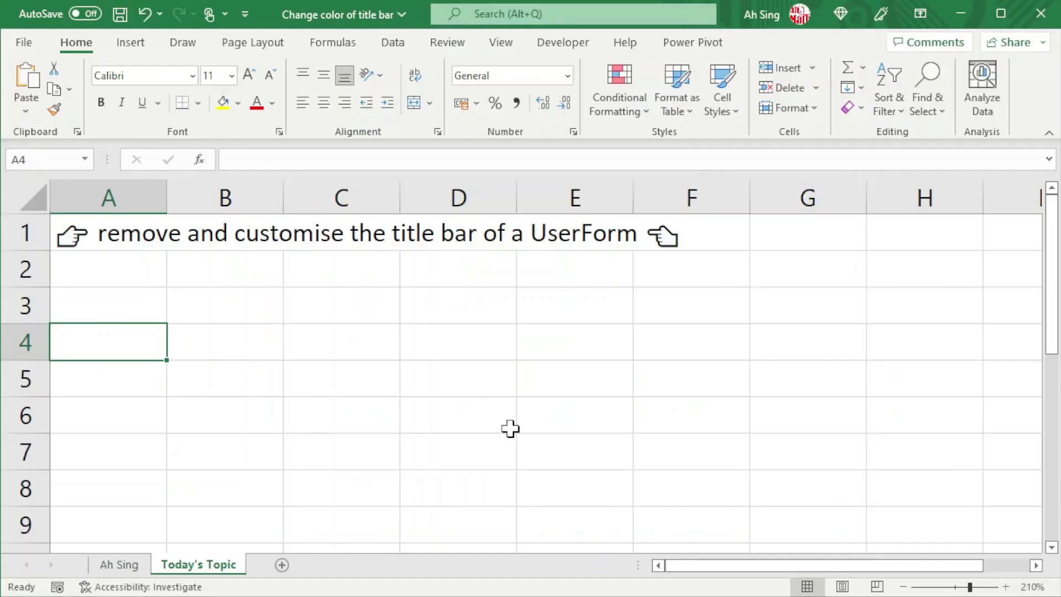
mouse_move(394, 446)
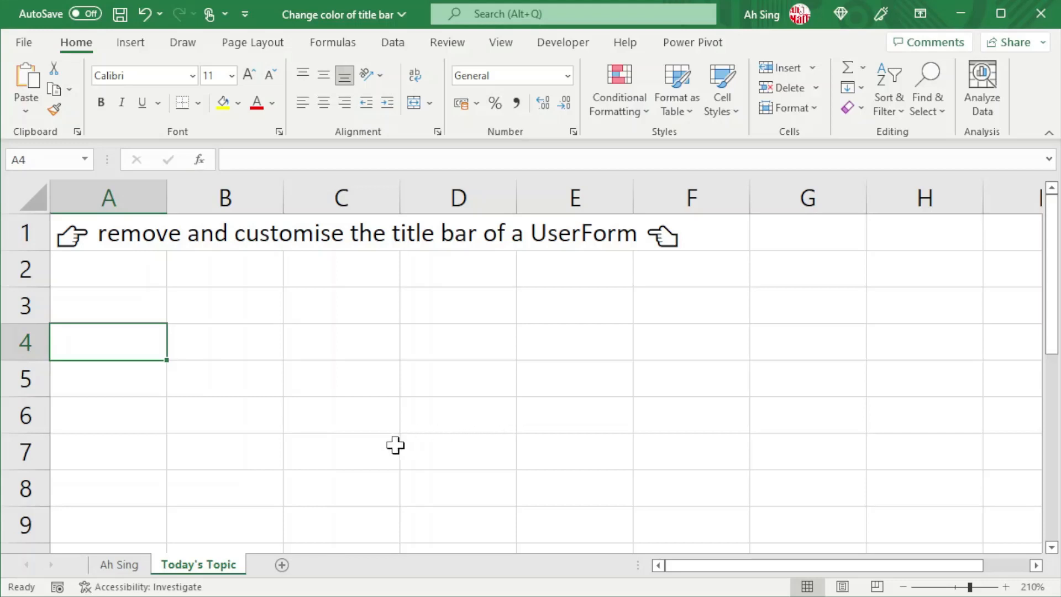
- Switch to the worksheet that holds the green UserForm shape
left_click(118, 564)
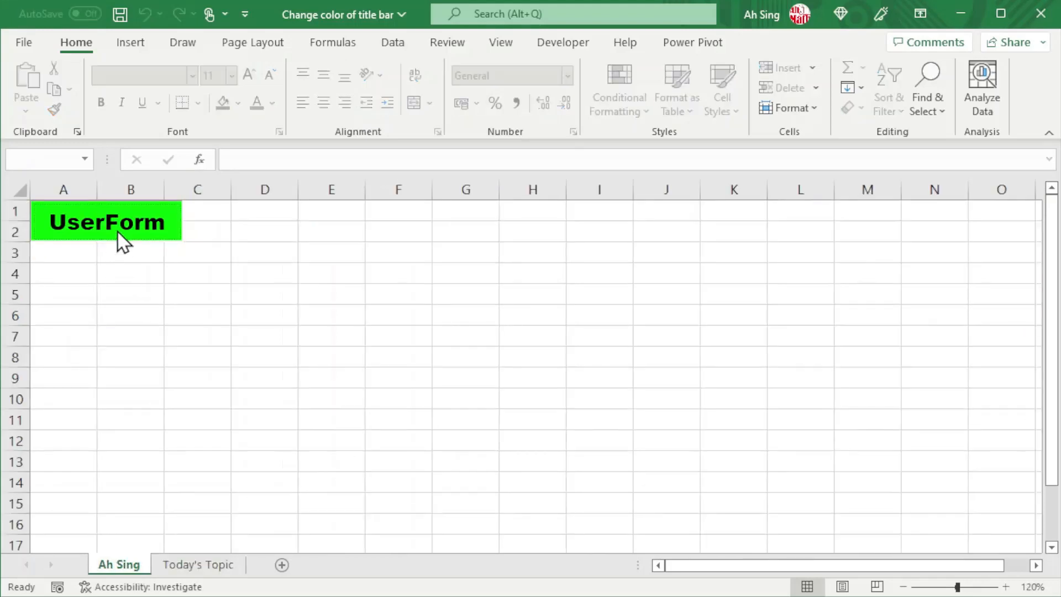
left_click(64, 273)
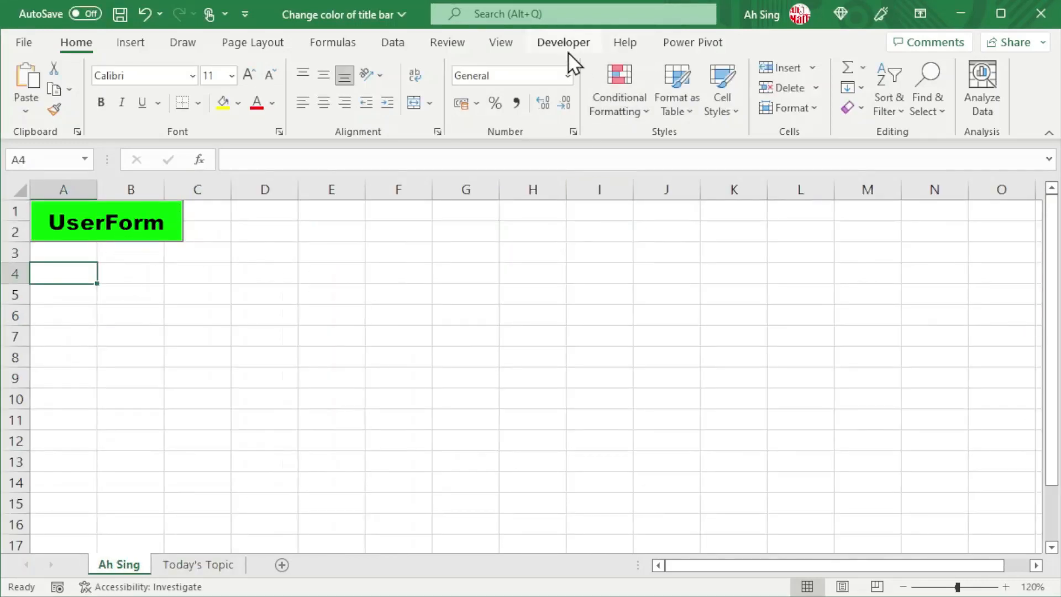
- Bring up the Developer tools to reach Module1's RemoveTitleBar code in the VBA editor
left_click(562, 42)
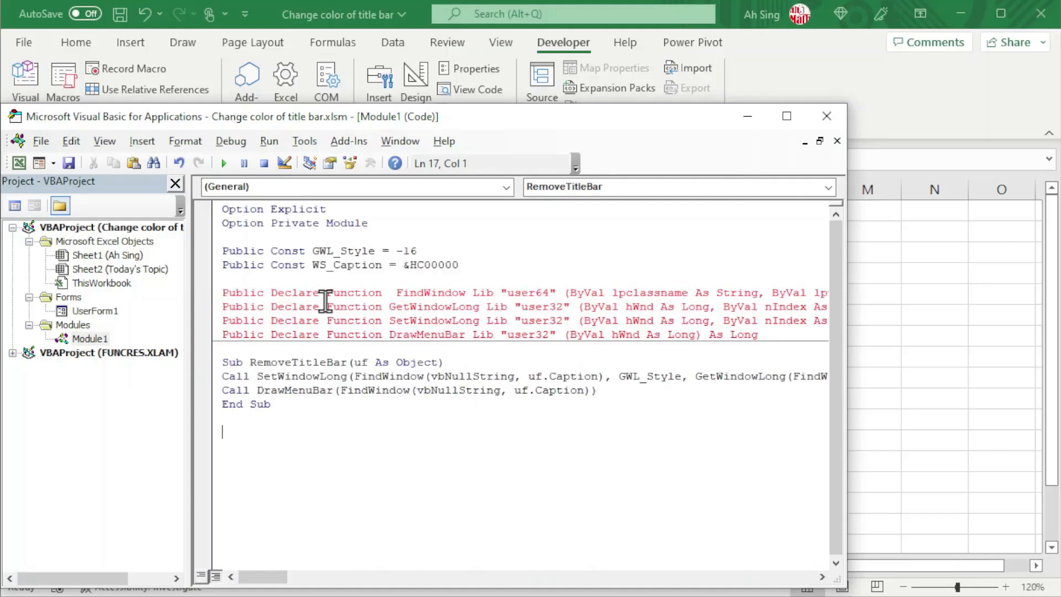
- Run the code, surfacing the compile error demanding PtrSafe Declare statements for 64-bit
left_click(345, 320)
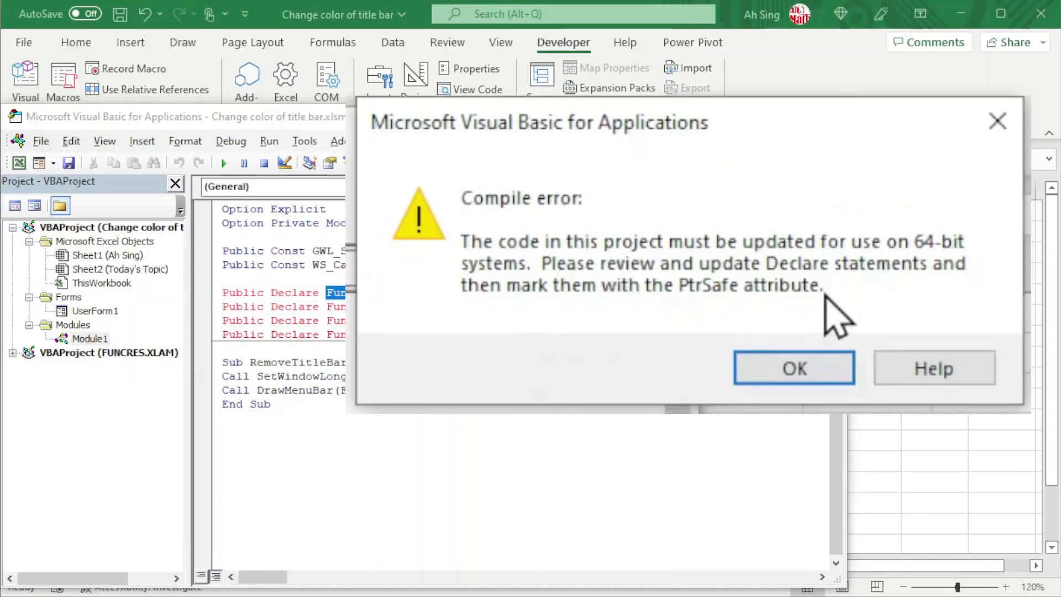
mouse_move(954, 277)
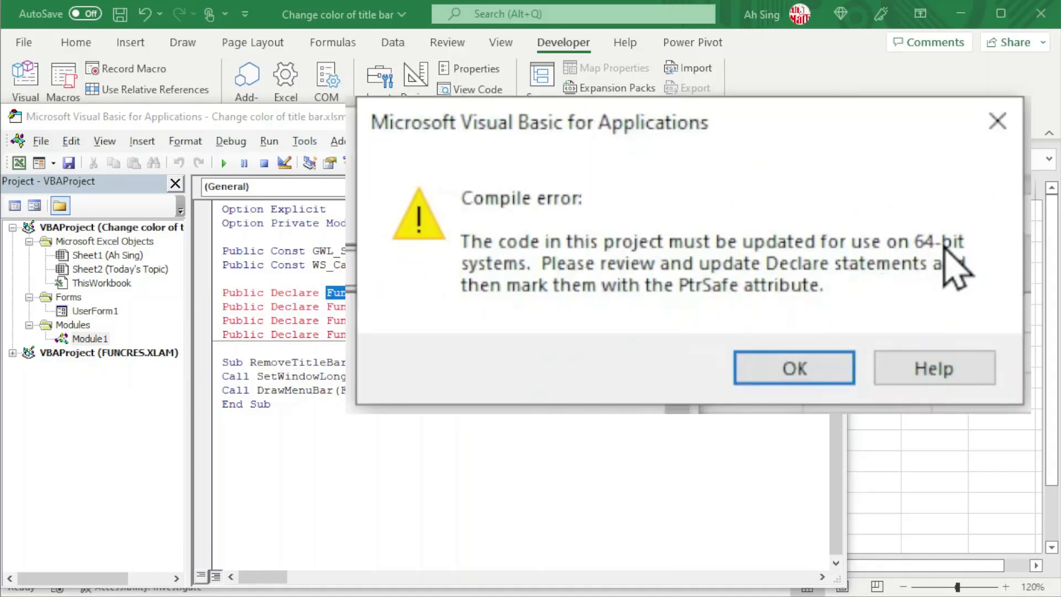
mouse_move(772, 290)
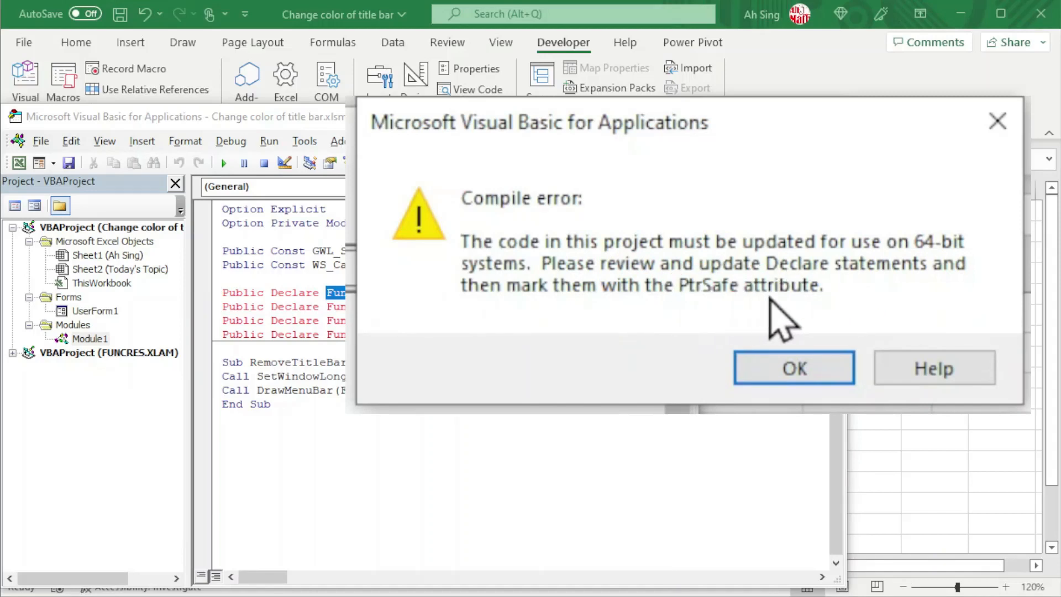
- Dismiss the error and add the PtrSafe keyword to all four Declare Function lines
left_click(793, 367)
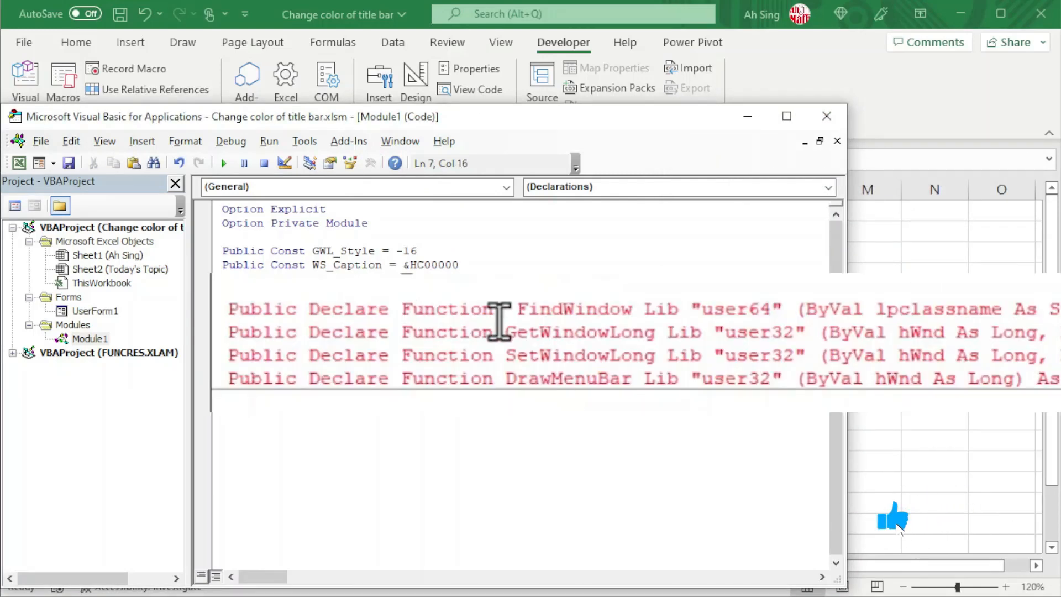
type("ptrsa")
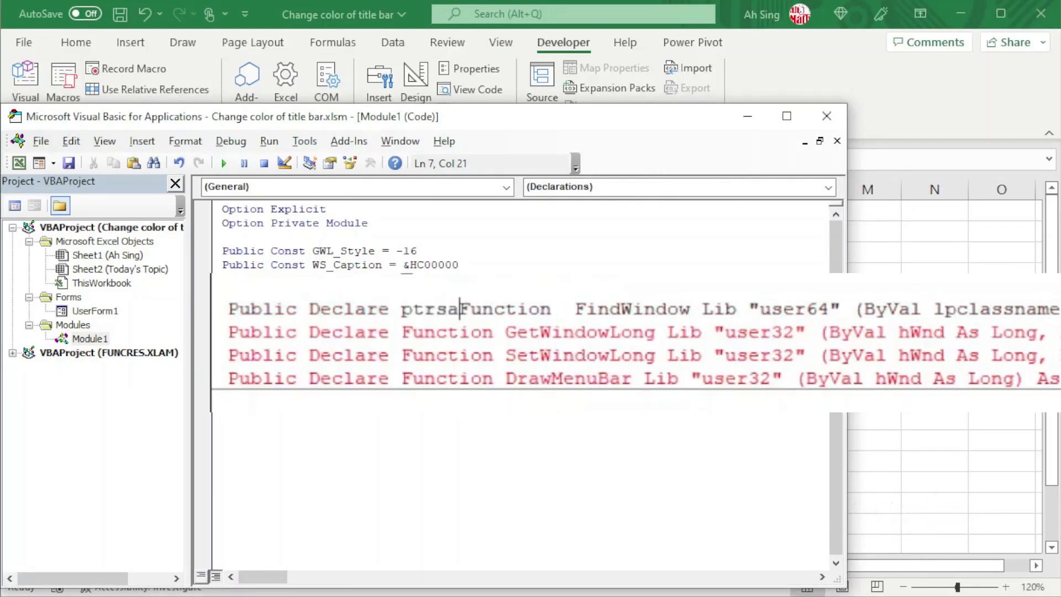
type("fe")
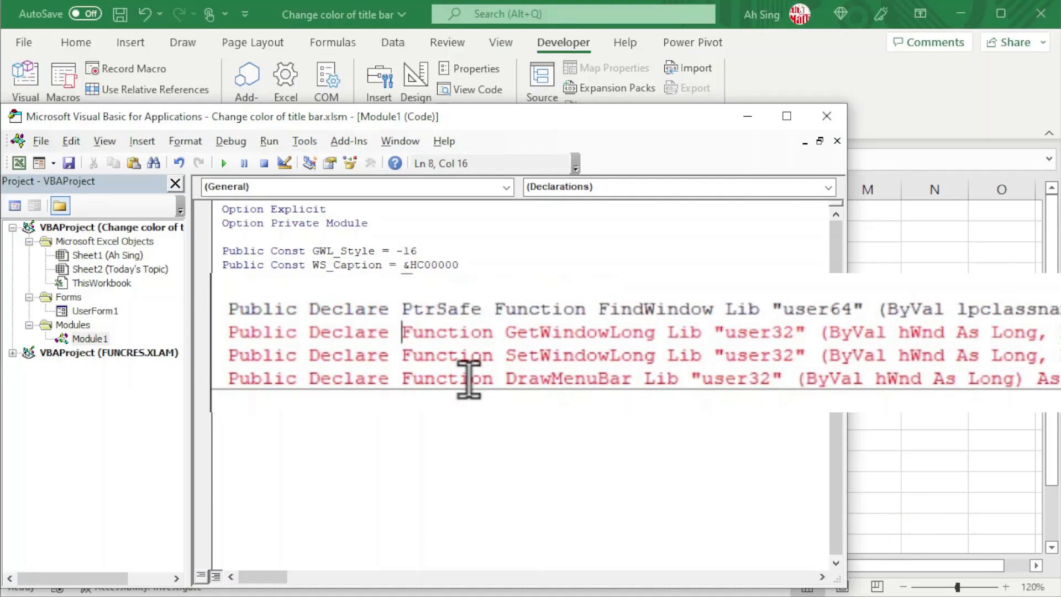
type("ptr")
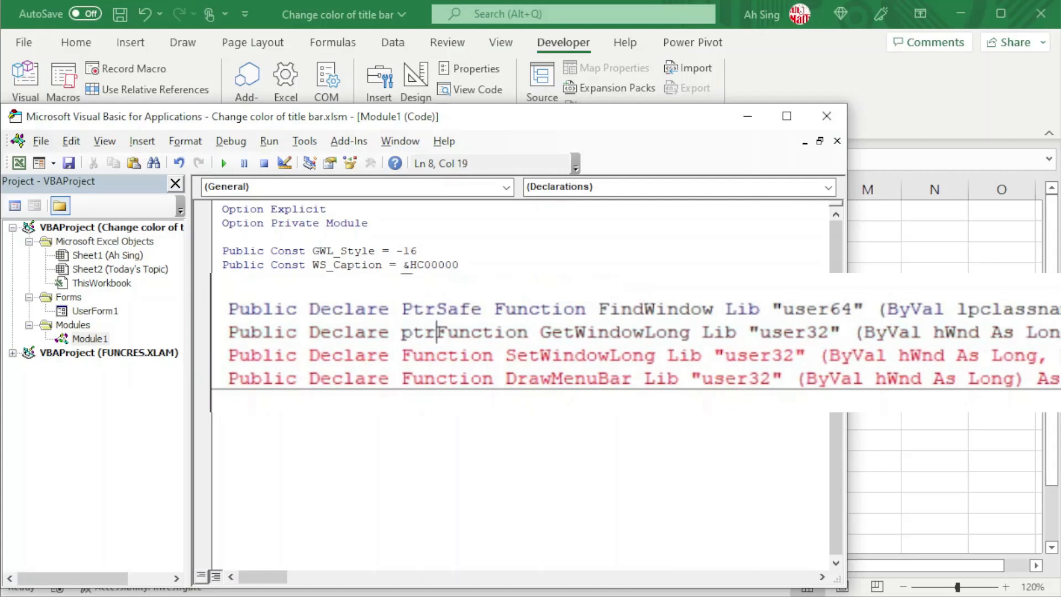
type("safe")
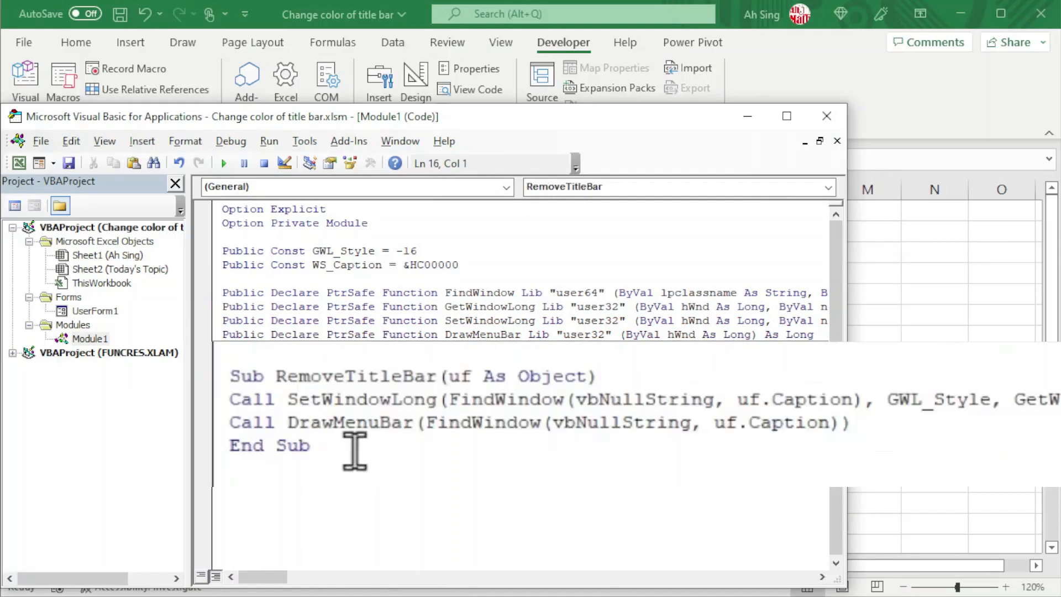
- Give UserForm1 an Activate handler containing 'RemoveTitleBar Me'
double_click(354, 376)
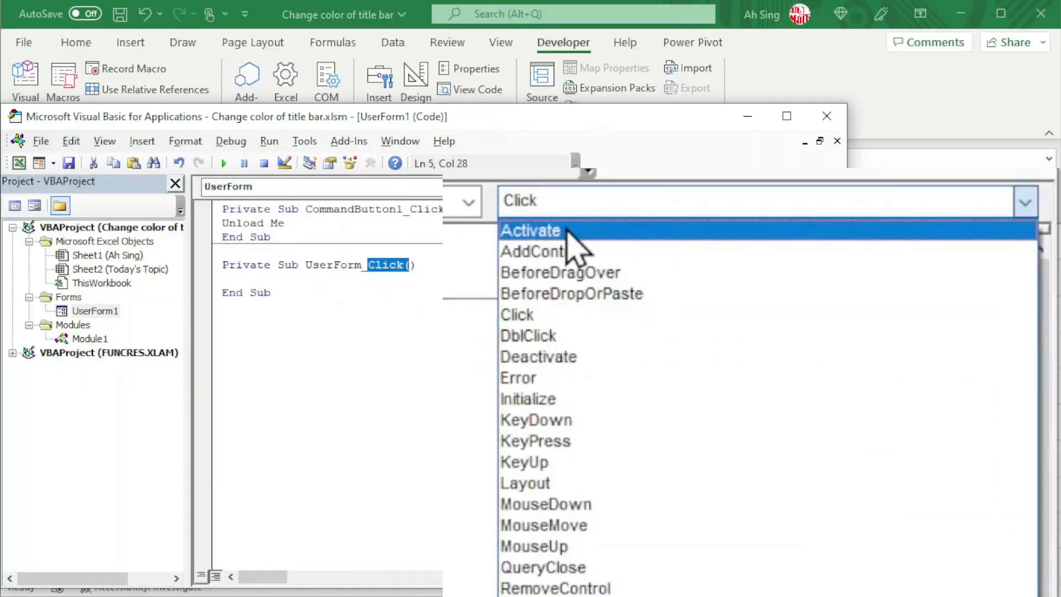
left_click(530, 230)
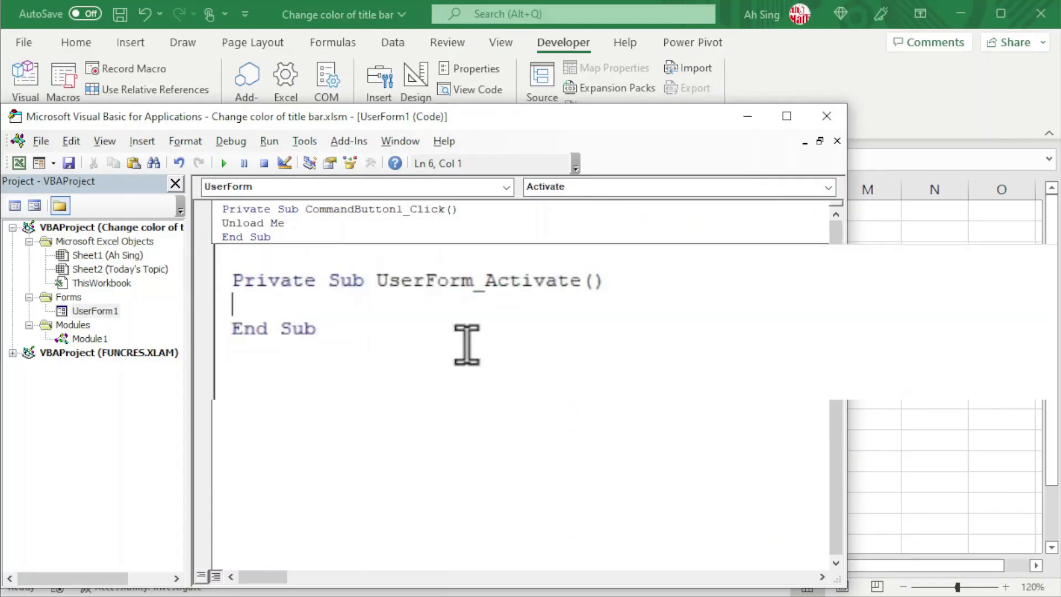
type("RemoveTitleBar")
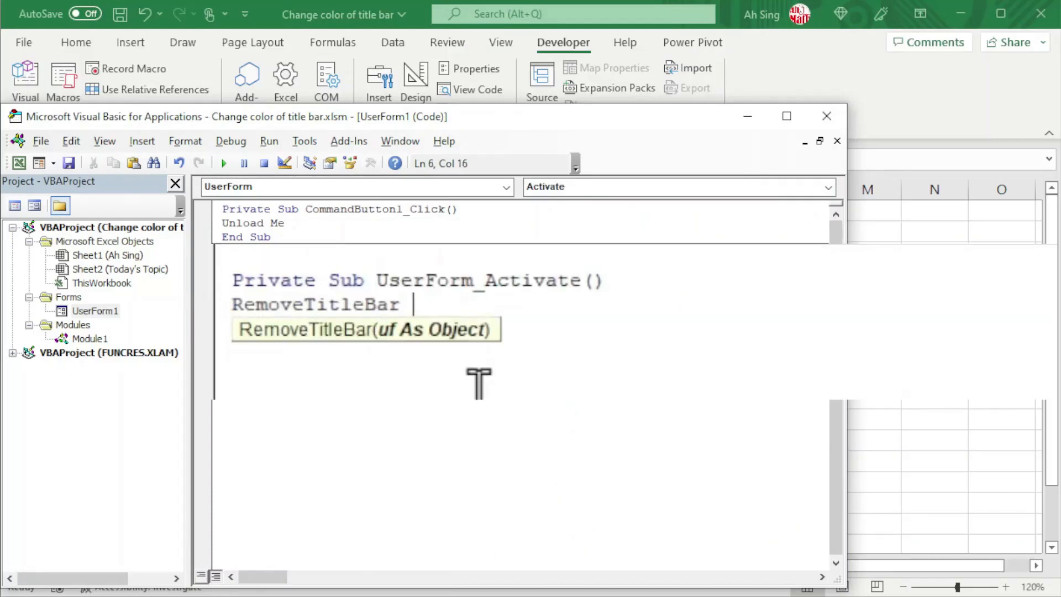
type("me")
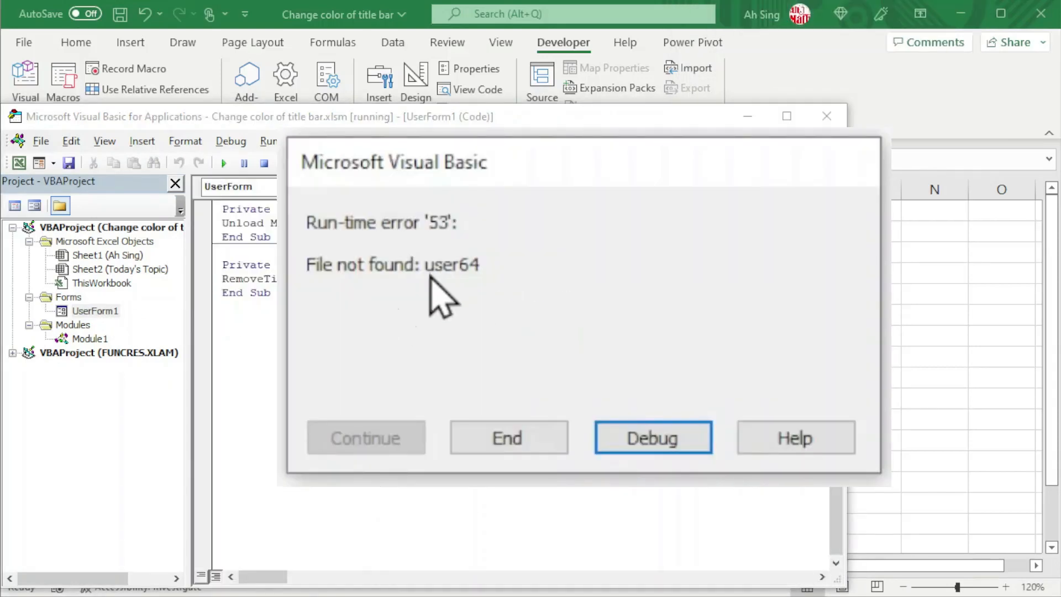
mouse_move(379, 308)
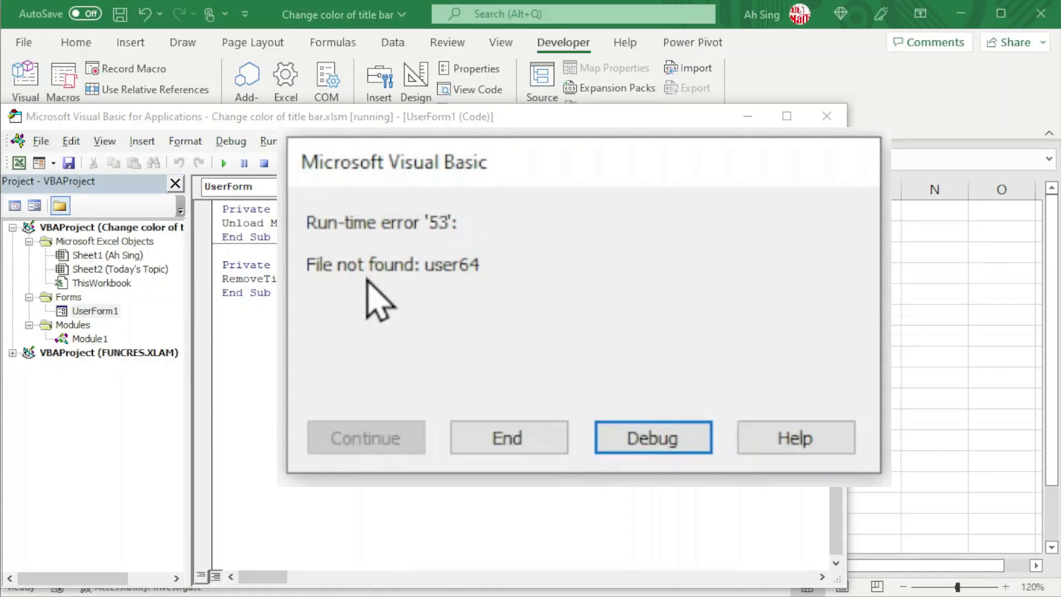
- Debug run-time error 53 and point FindWindow's declaration to user32 instead of user64
left_click(652, 438)
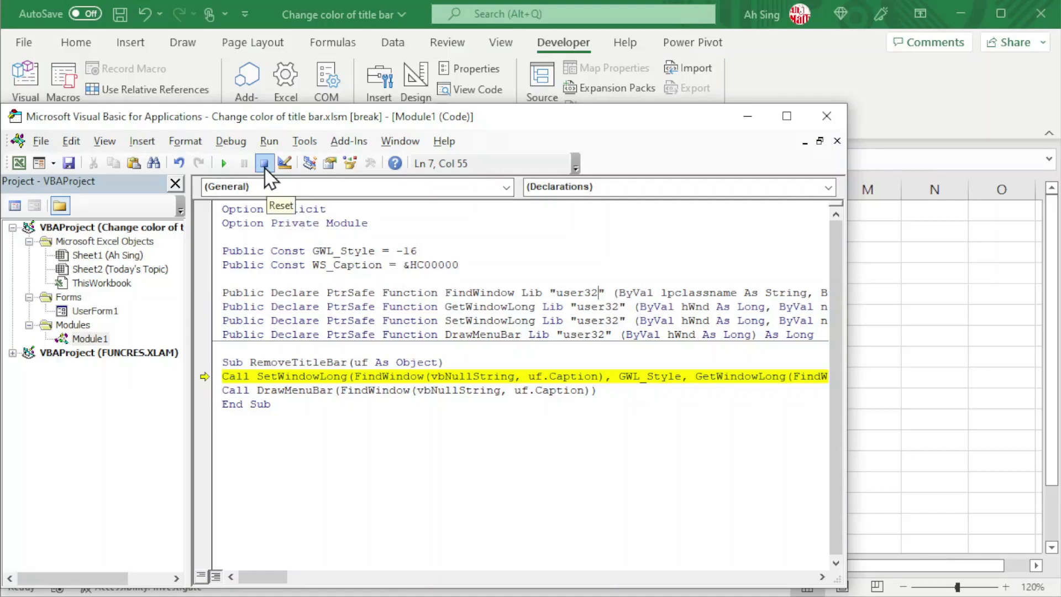
- Stop the paused macro, rerun the form into error 453, end it and select Module1
left_click(265, 162)
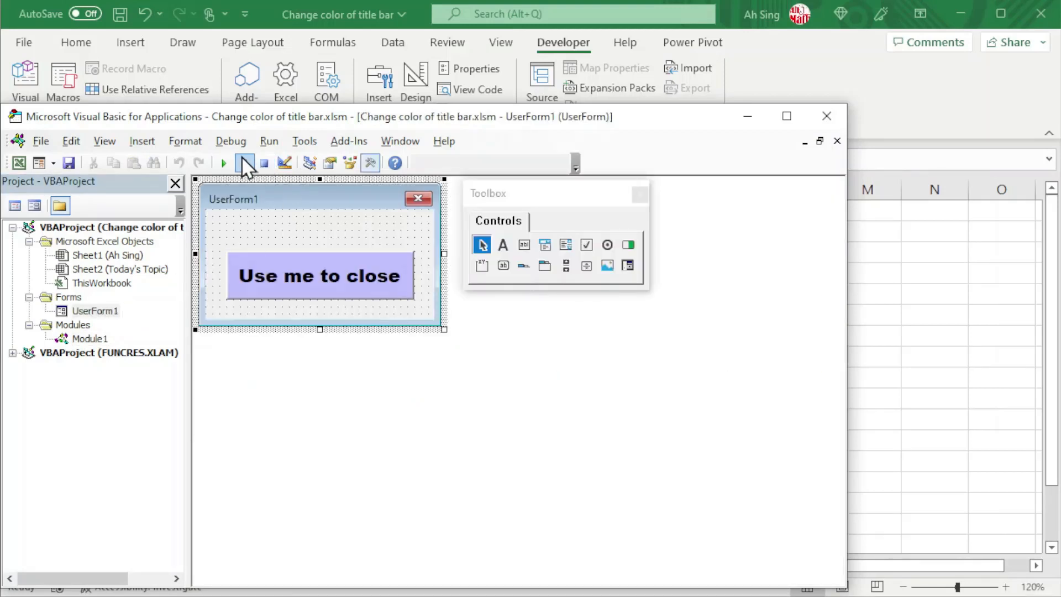
left_click(222, 162)
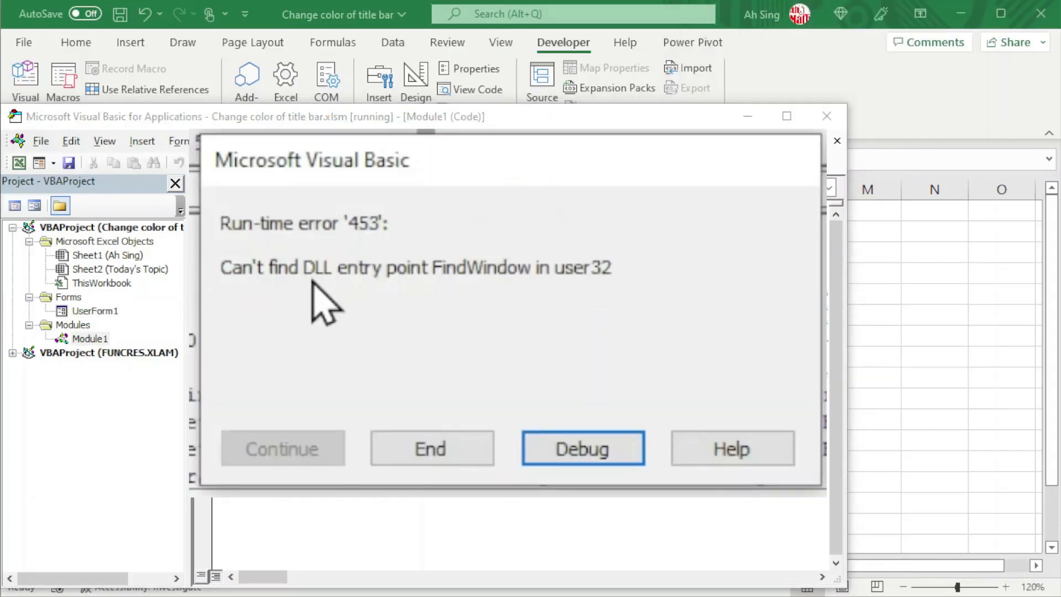
mouse_move(615, 301)
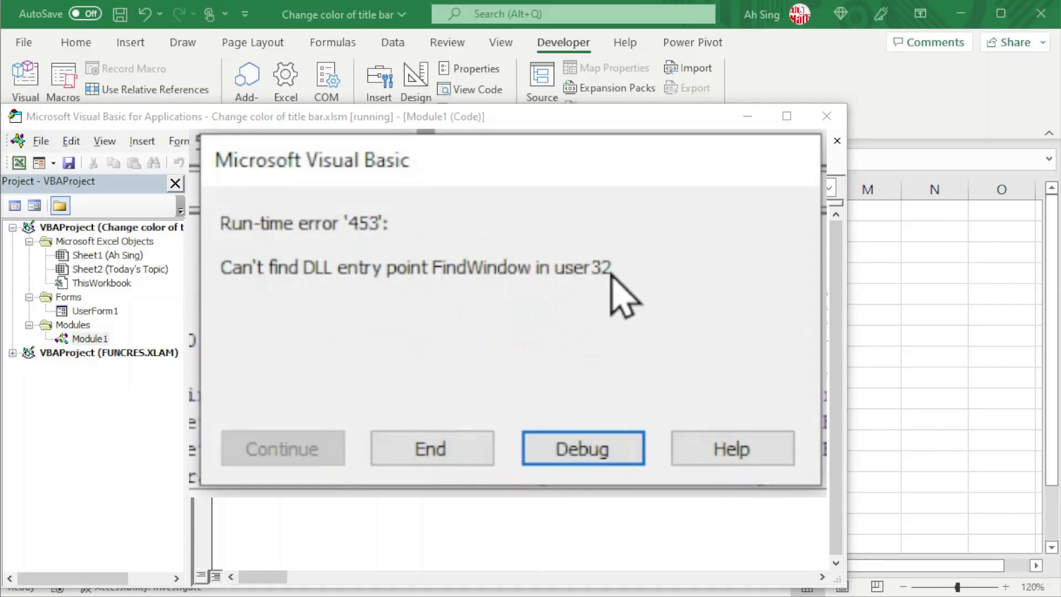
left_click(583, 448)
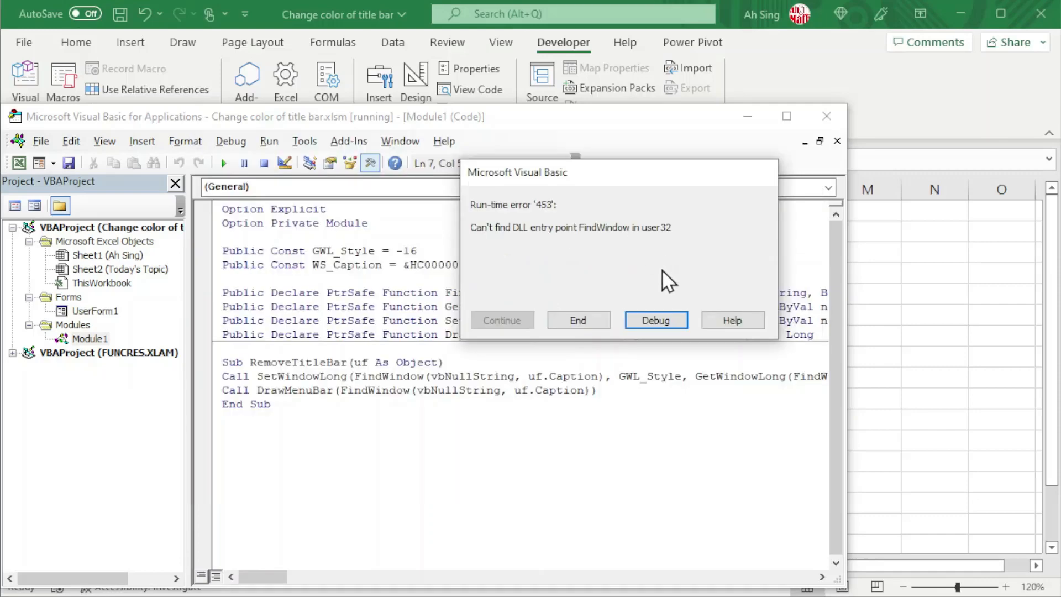
left_click(577, 321)
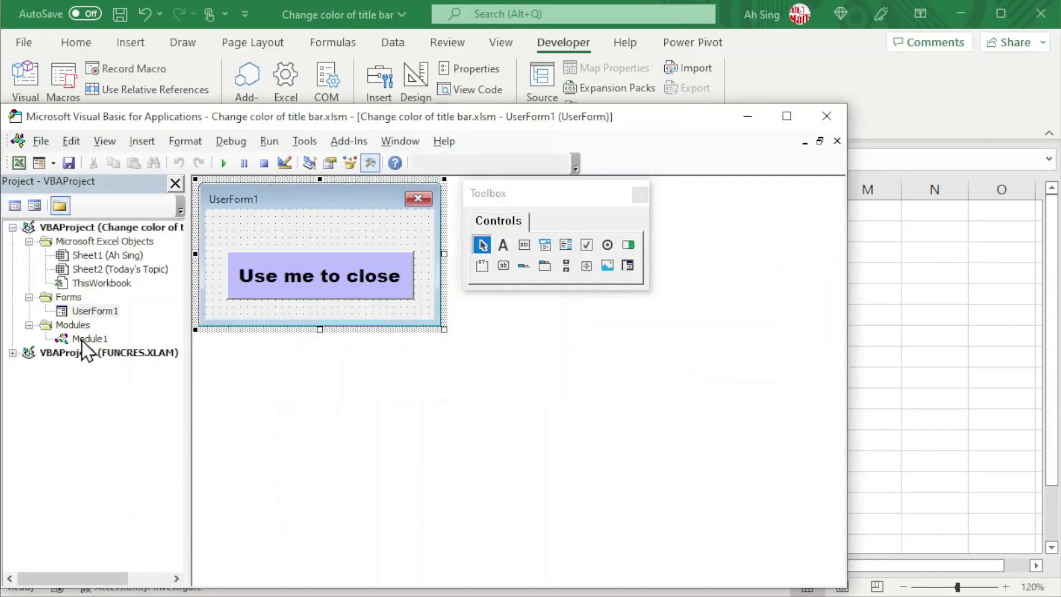
- In Module1, replace every FindWindow with FindWindowA via Edit > Replace All
double_click(88, 338)
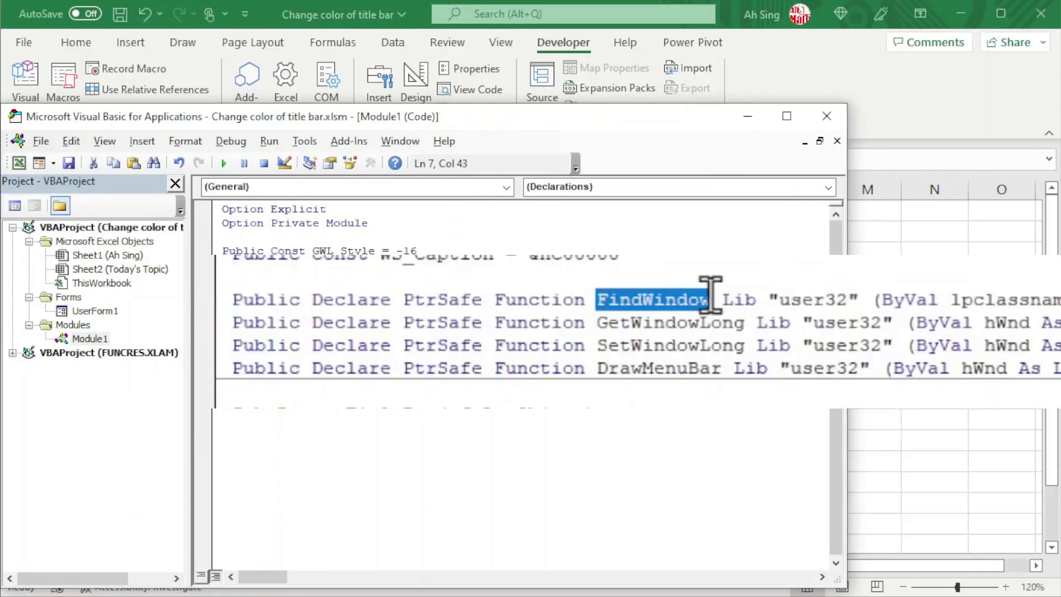
left_click(70, 140)
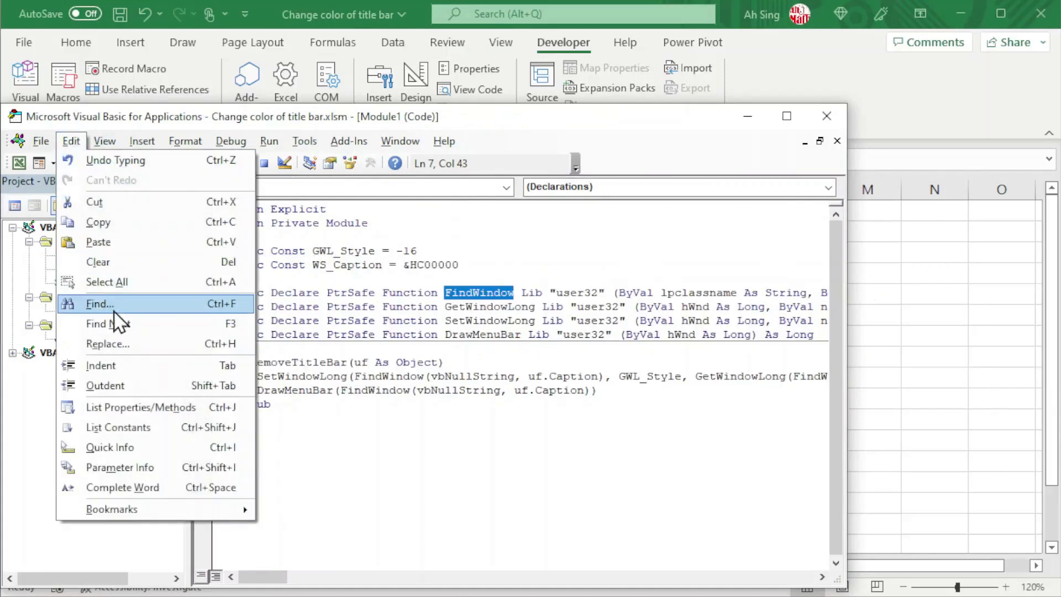
left_click(108, 344)
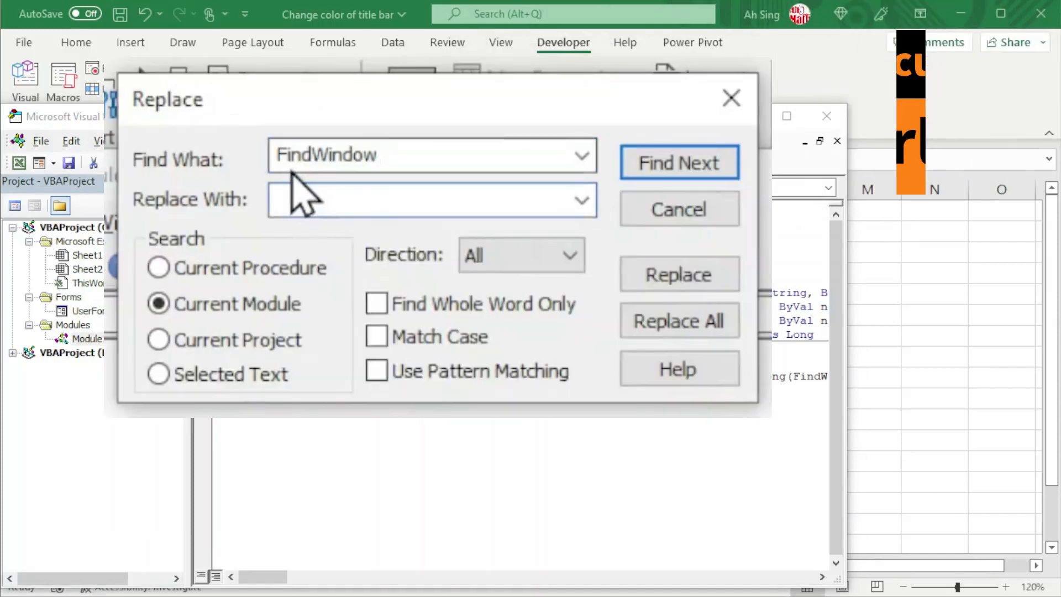
type("FindWindowA")
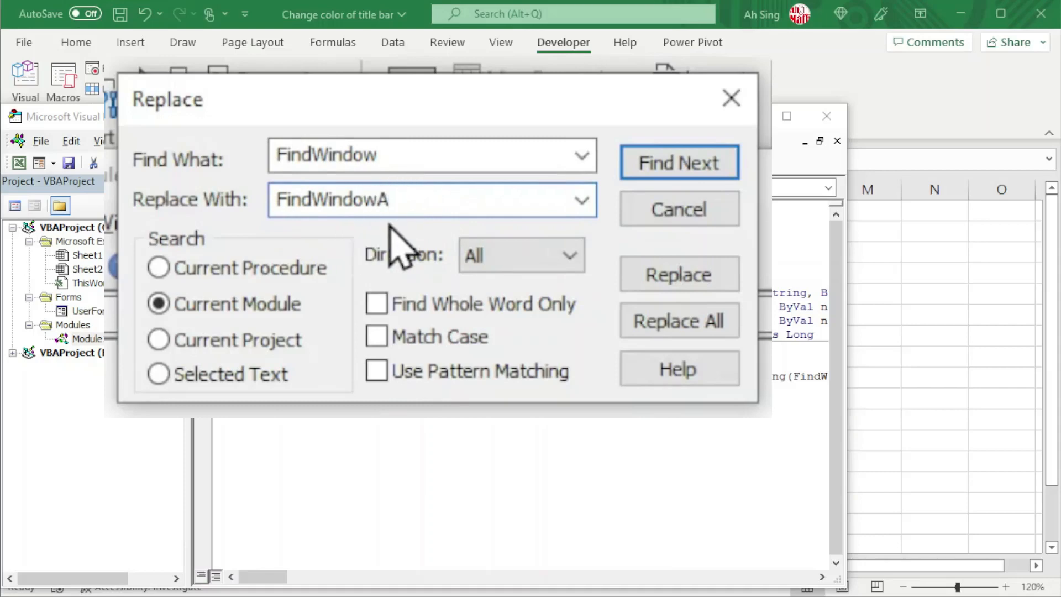
left_click(678, 321)
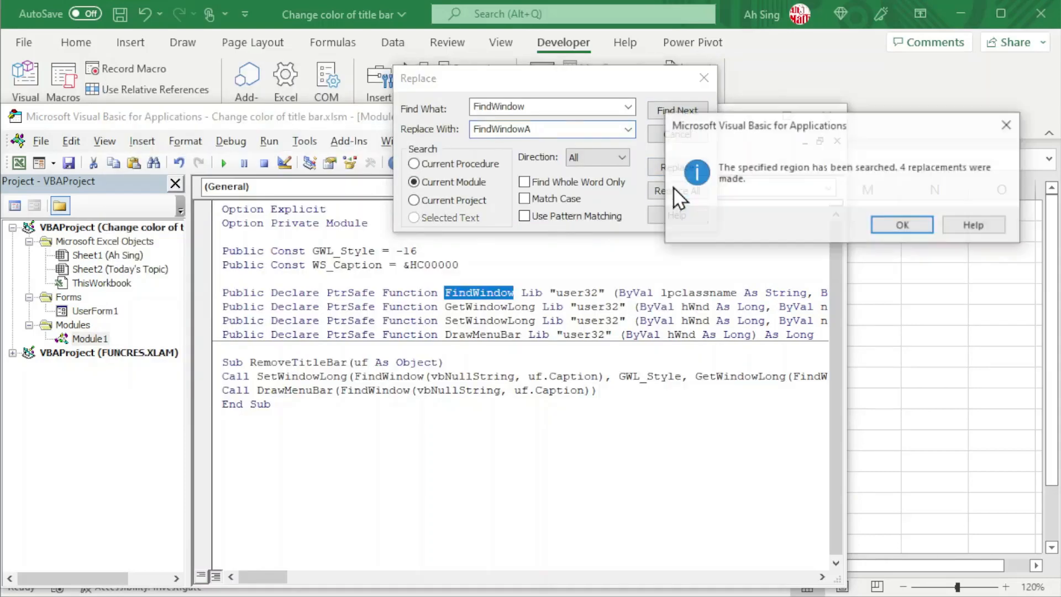
left_click(901, 224)
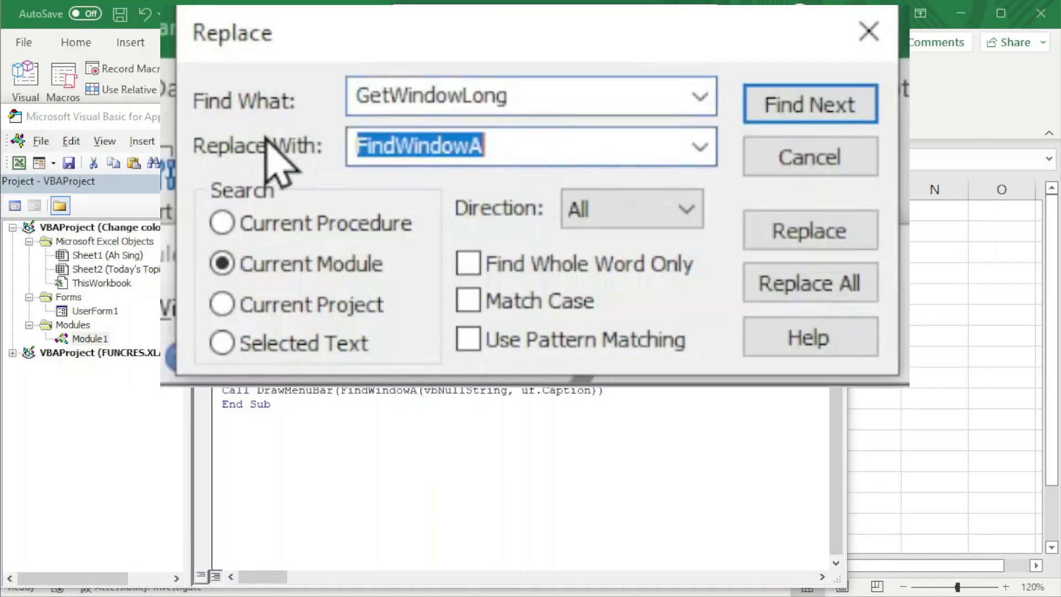
- Replace every GetWindowLong with GetWindowLongA and every SetWindowLong with SetWindowLongA
type("GetWindowLong")
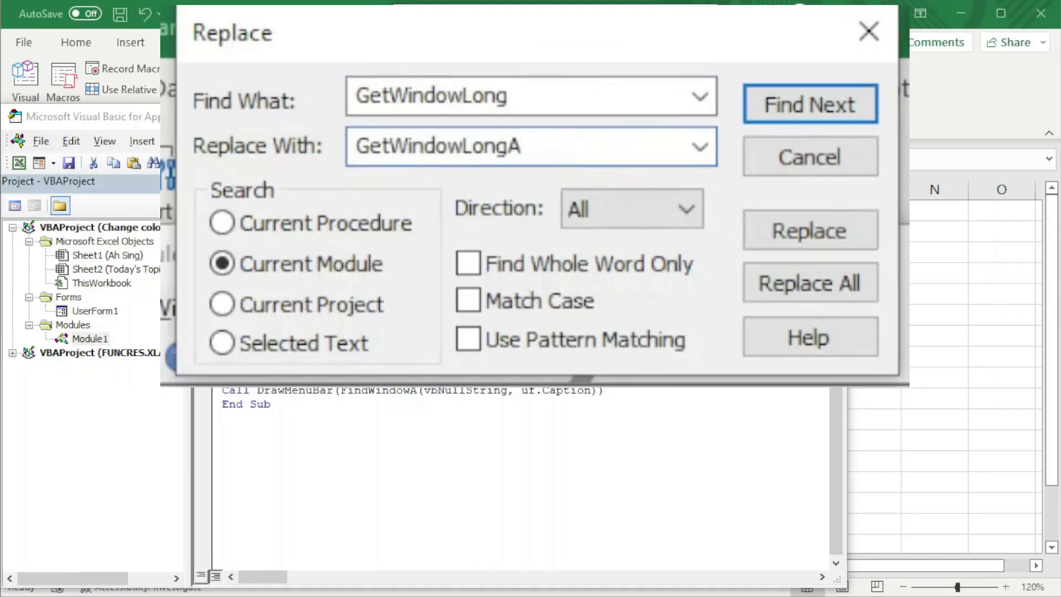
left_click(809, 282)
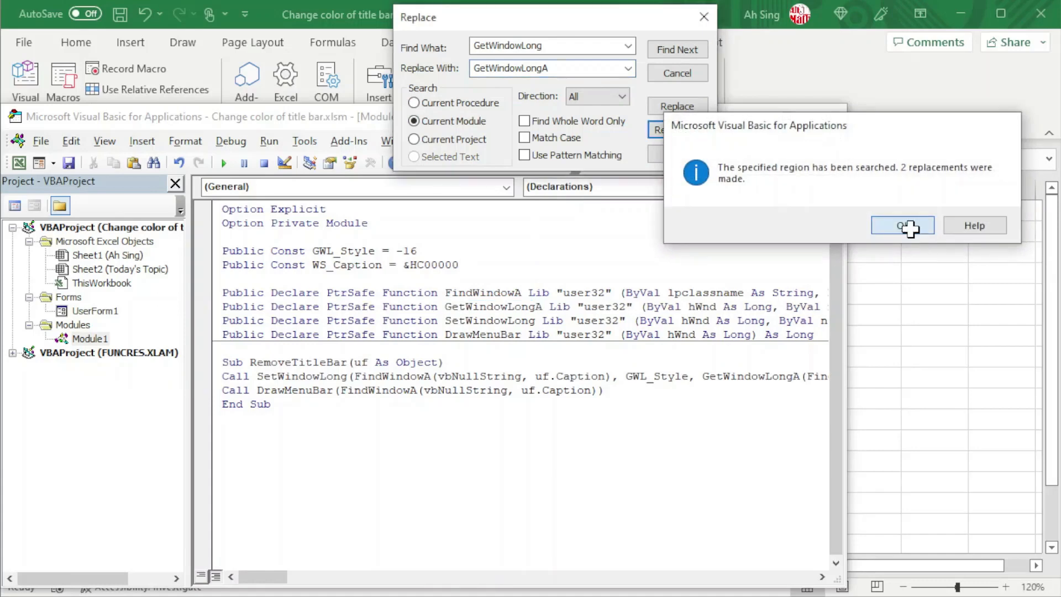
left_click(901, 225)
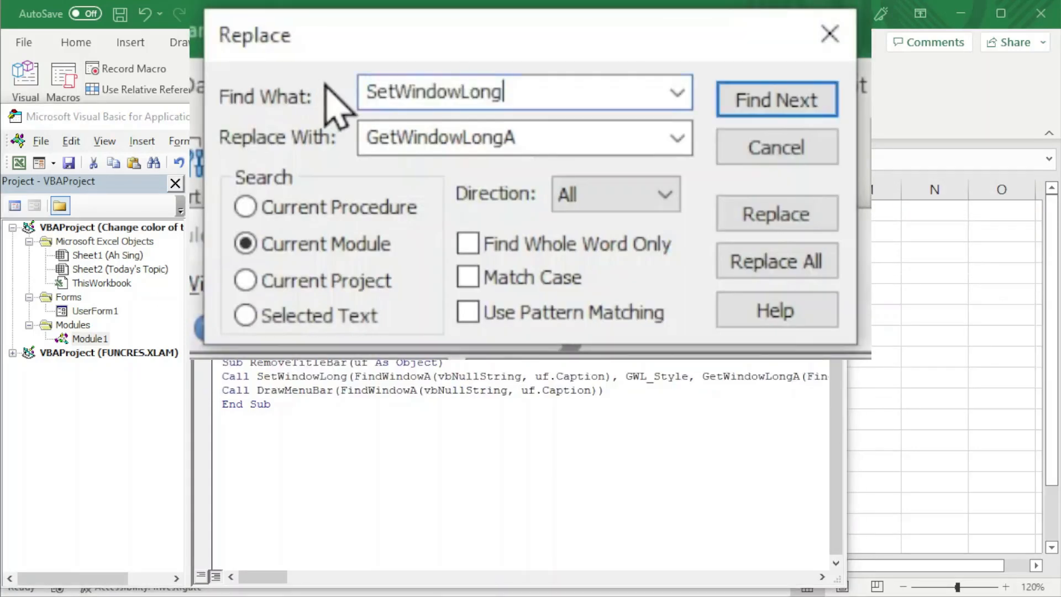
type("SetWindowLongA")
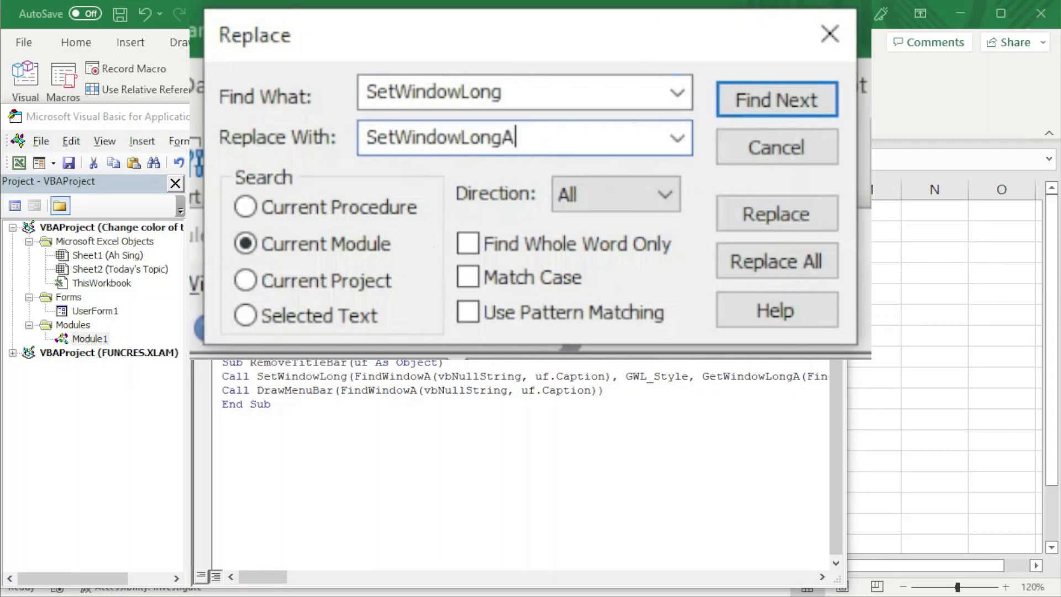
left_click(776, 261)
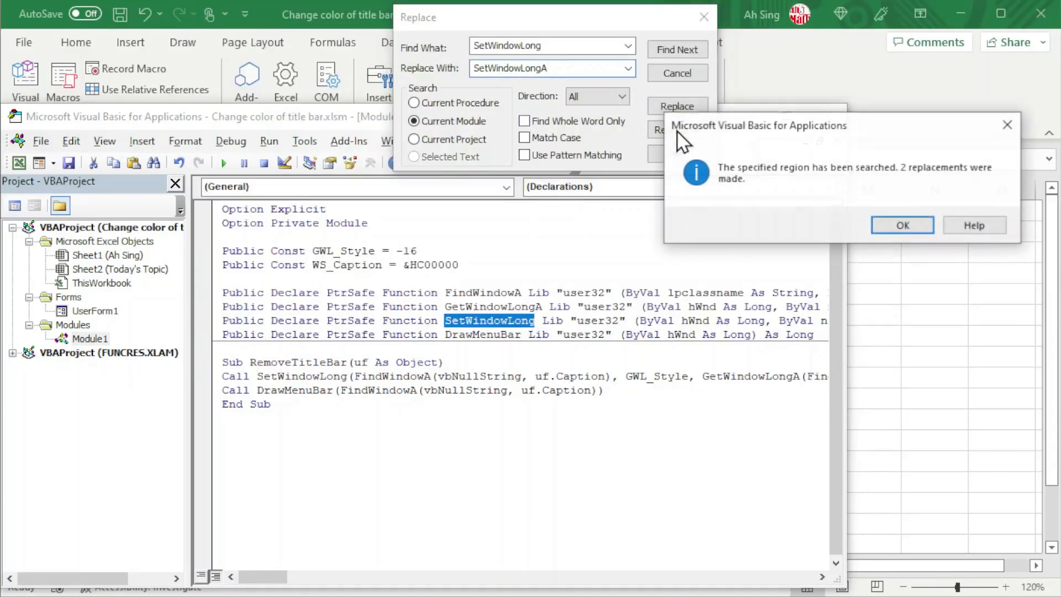
left_click(902, 224)
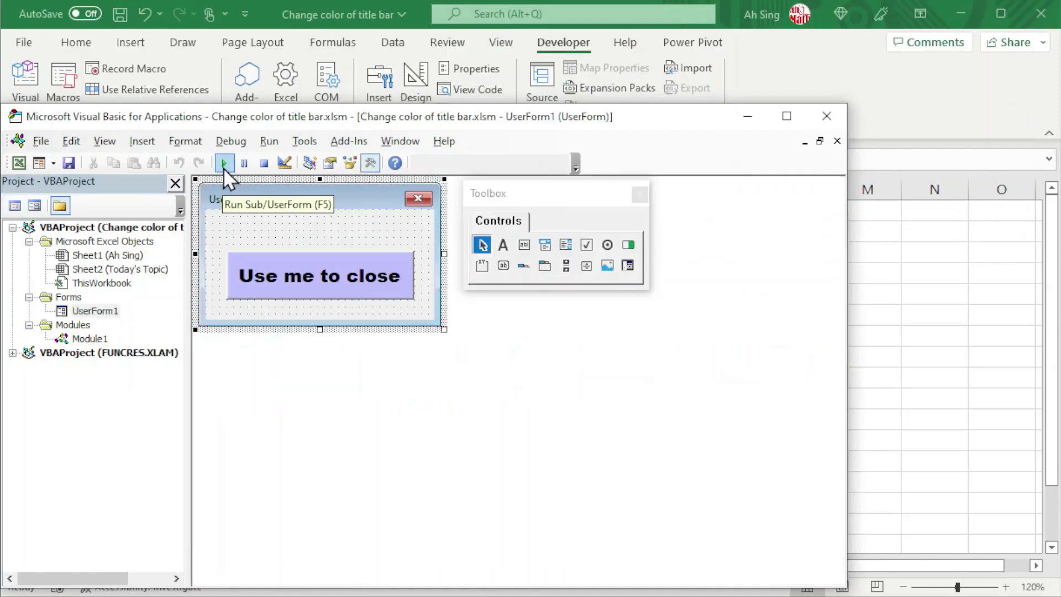
left_click(225, 162)
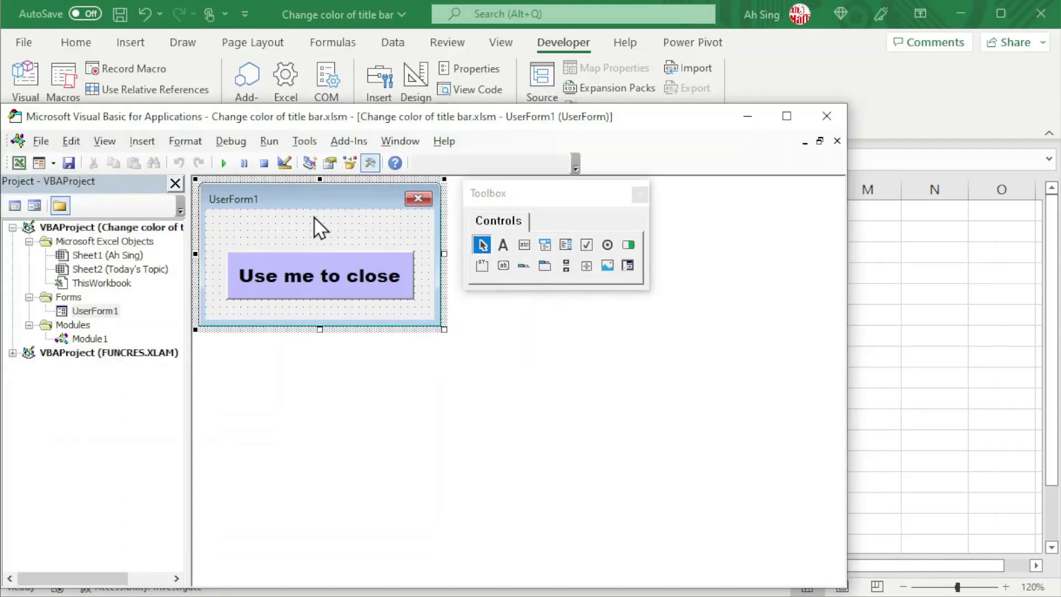
mouse_move(471, 313)
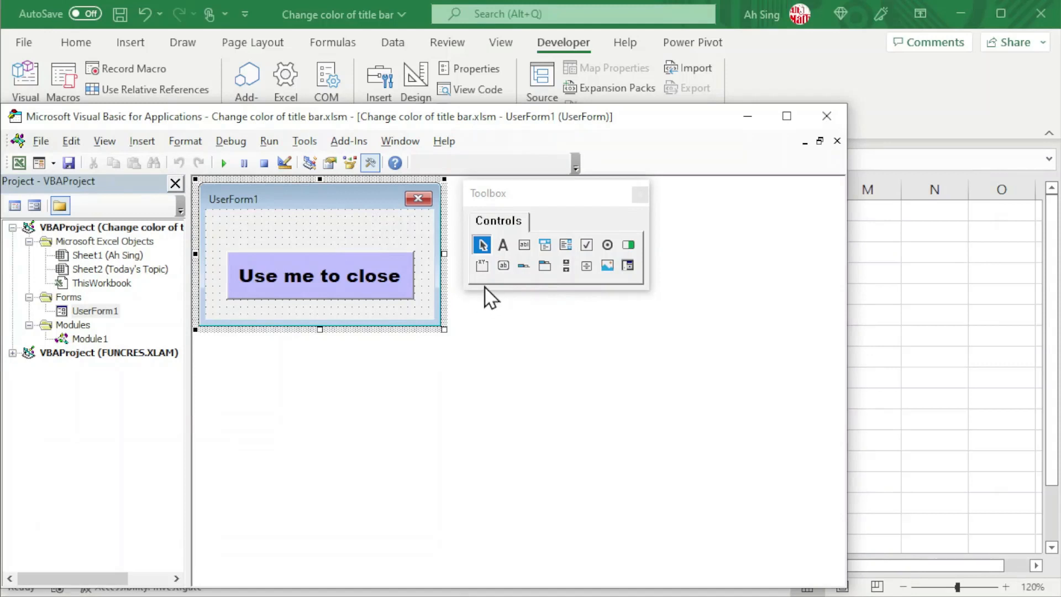
mouse_move(480, 207)
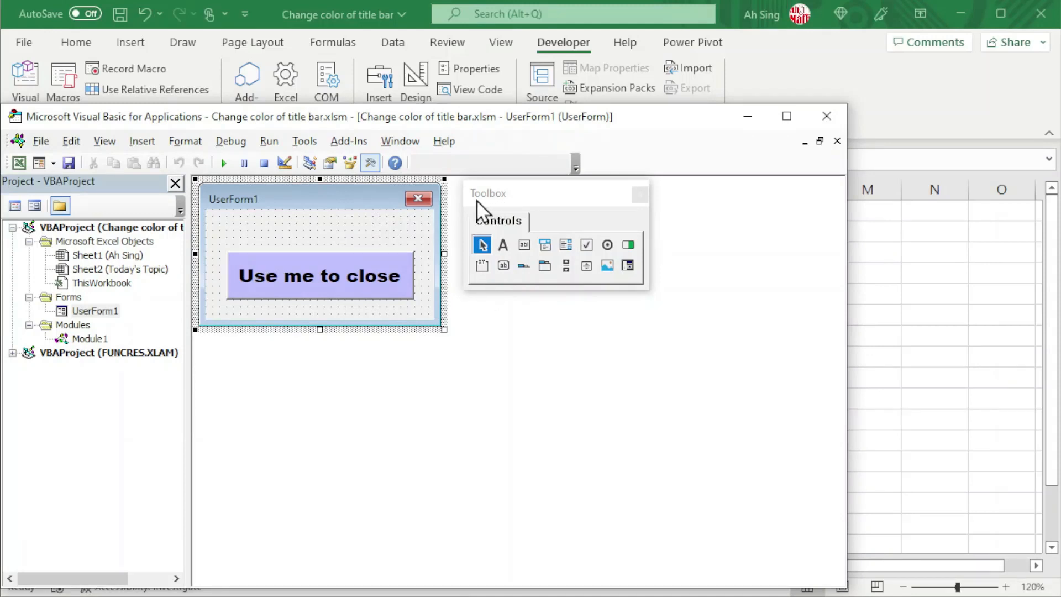
- Draw a Label across the top of UserForm1 and show its properties
left_click(502, 244)
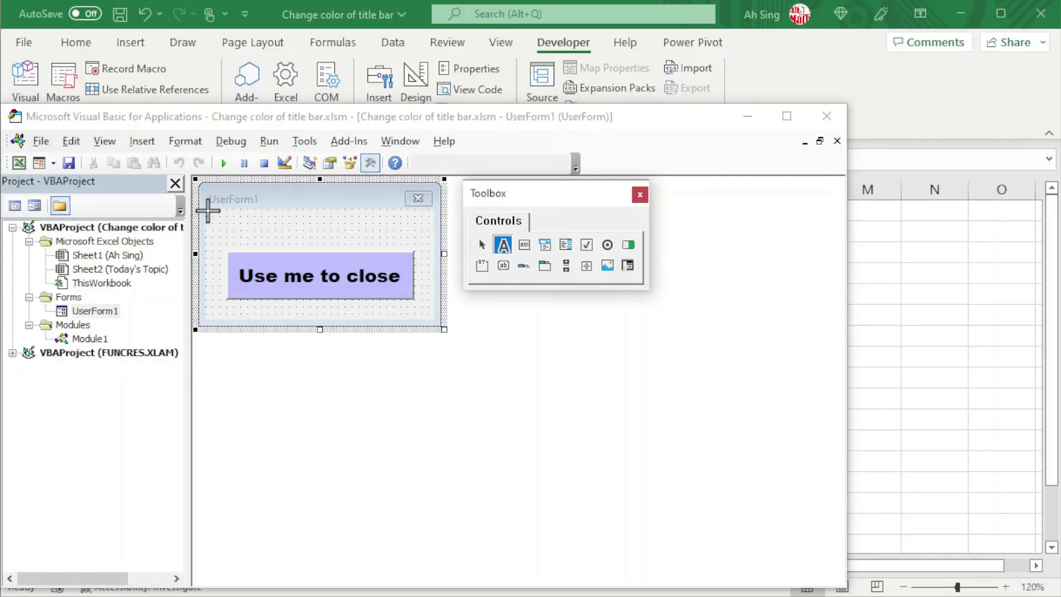
left_click_drag(204, 211, 319, 239)
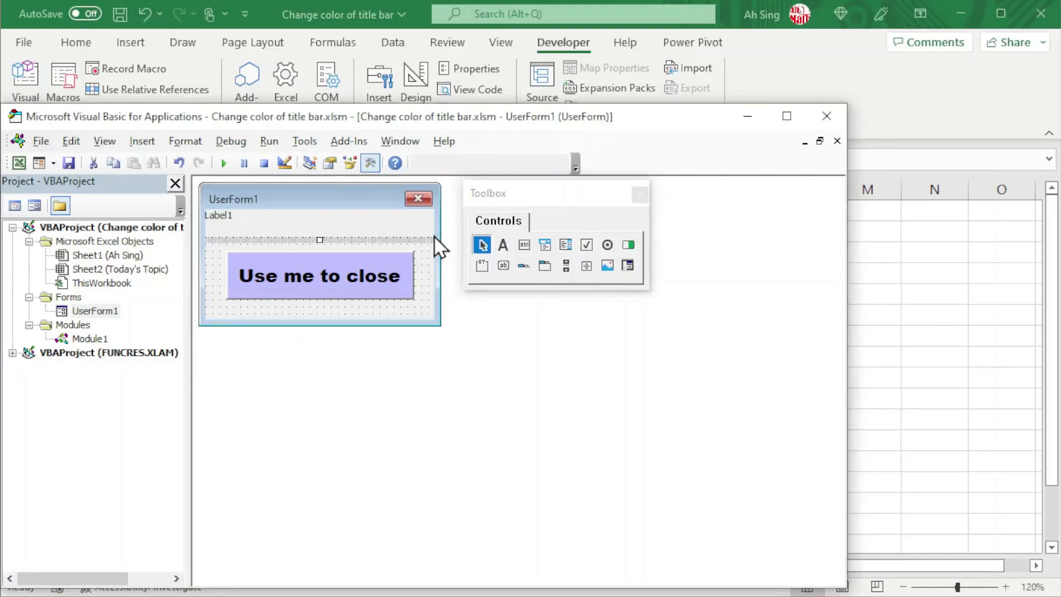
left_click(329, 162)
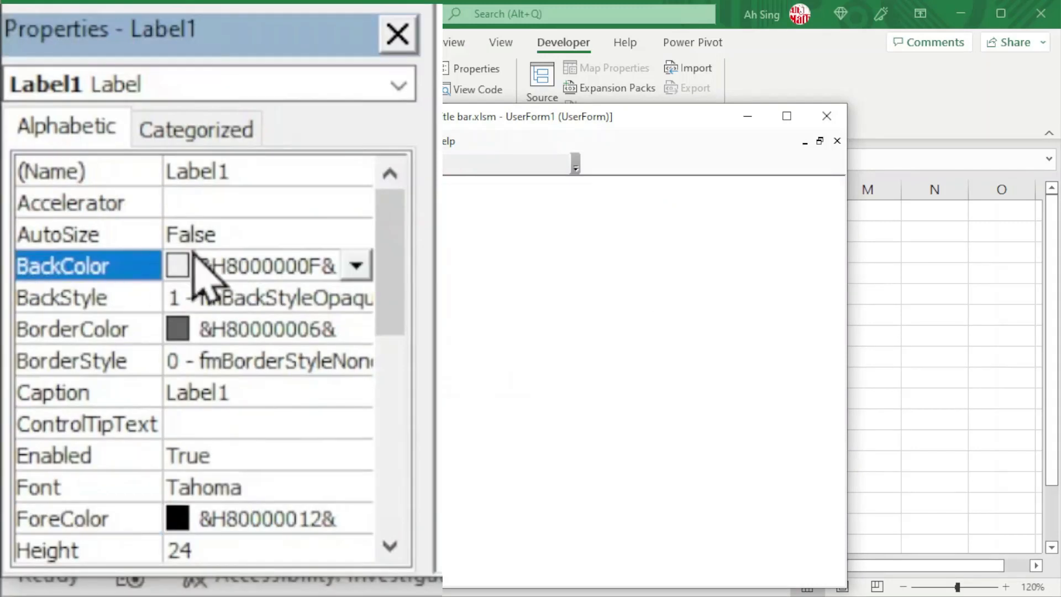
- Make the label's background red from the Palette and set its font to Arial Black 14
left_click(354, 265)
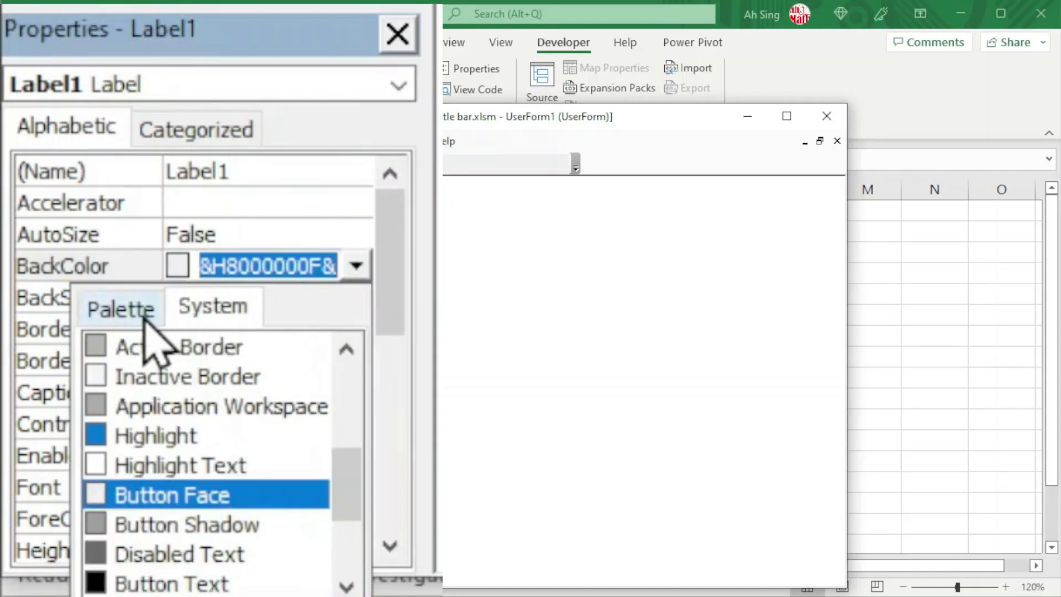
left_click(120, 309)
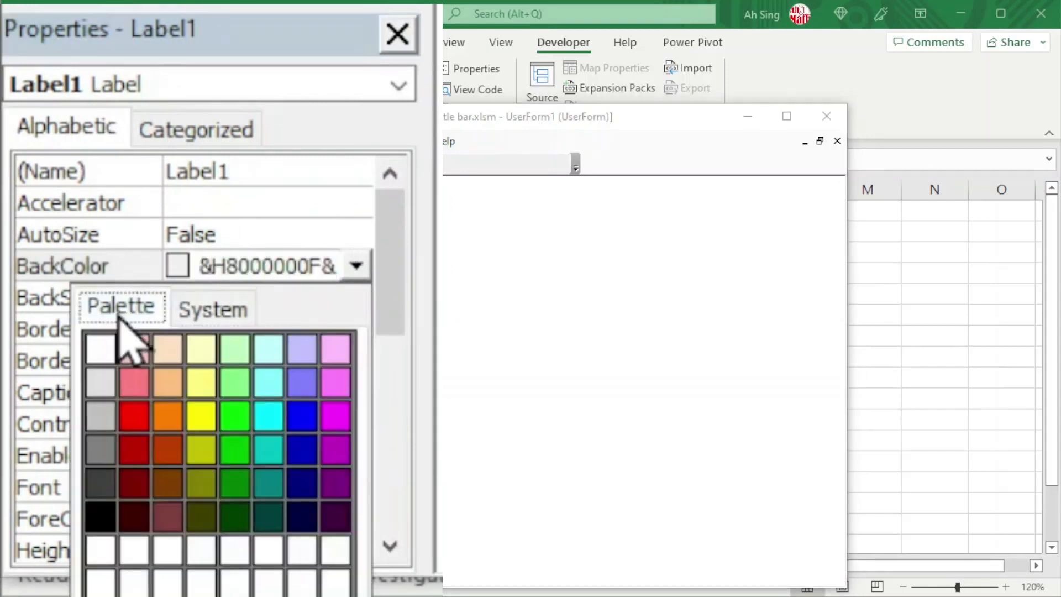
left_click(134, 415)
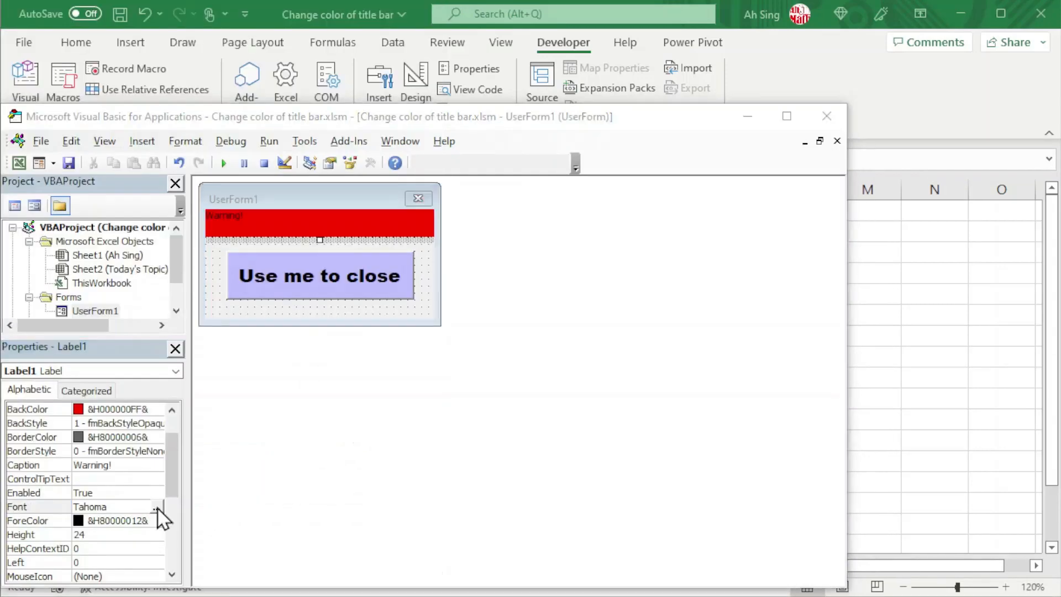
left_click(157, 513)
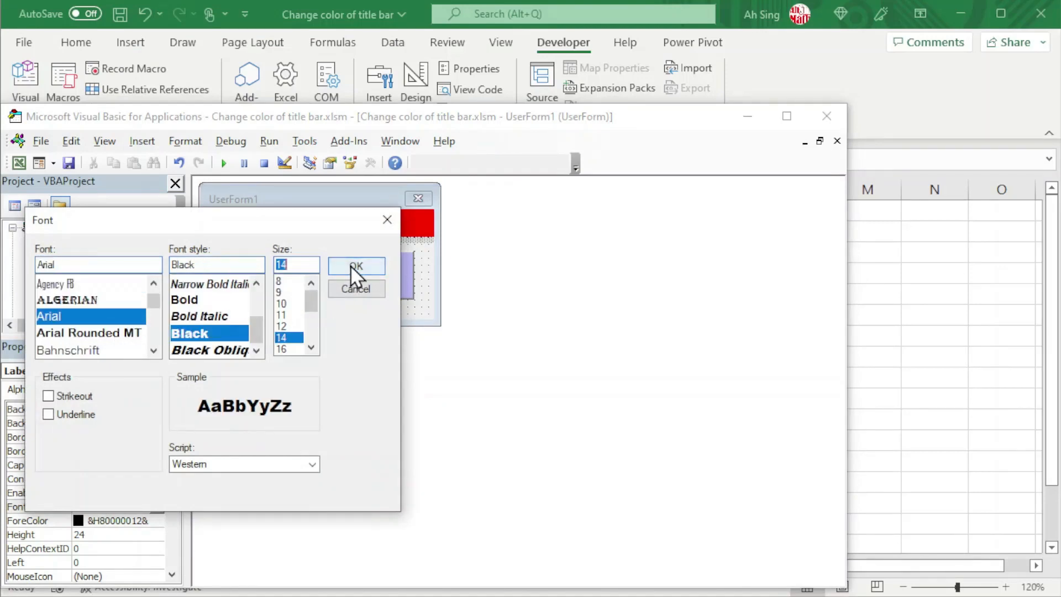
left_click(355, 266)
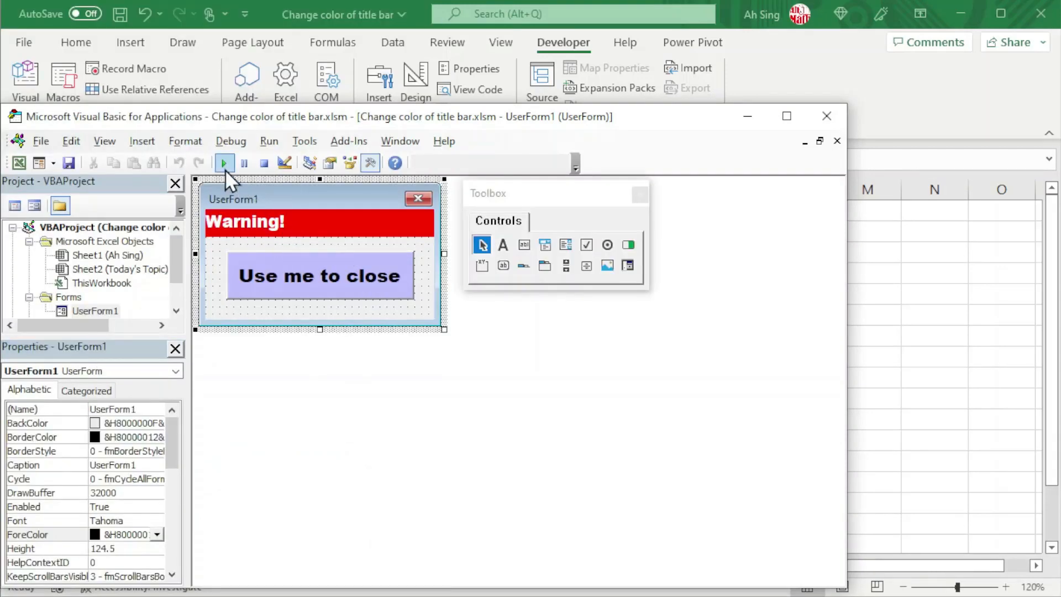
- Run UserForm1 to show it borderless over the worksheet, topped by the red Warning! label
left_click(224, 163)
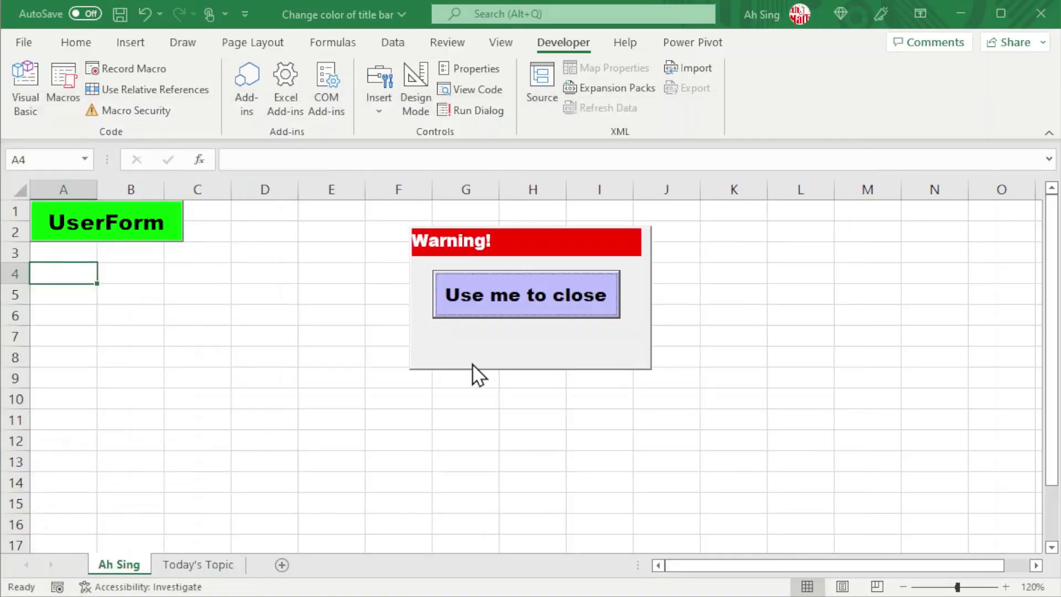
mouse_move(568, 365)
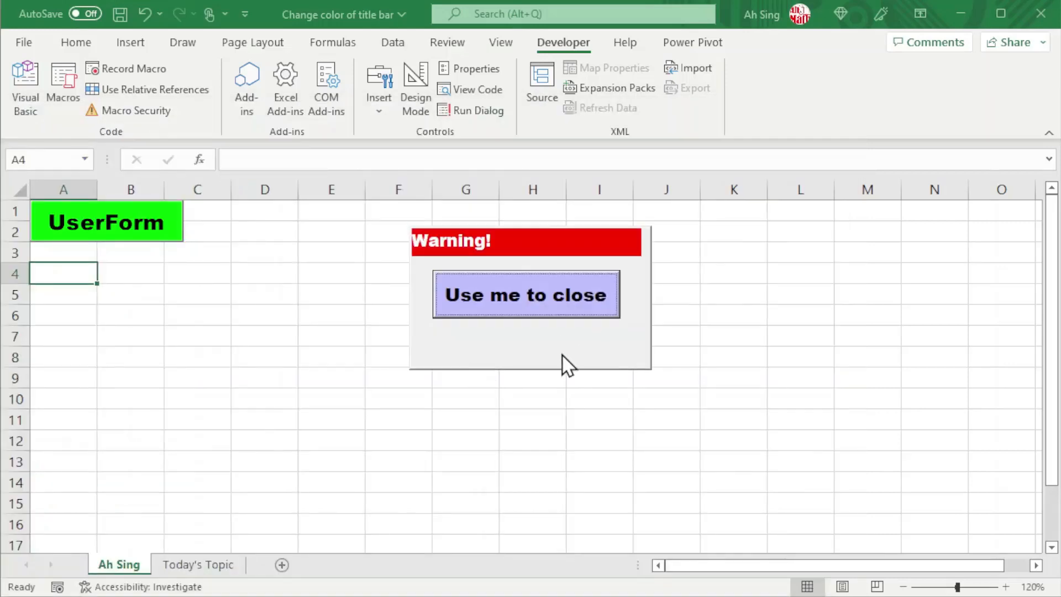
mouse_move(693, 348)
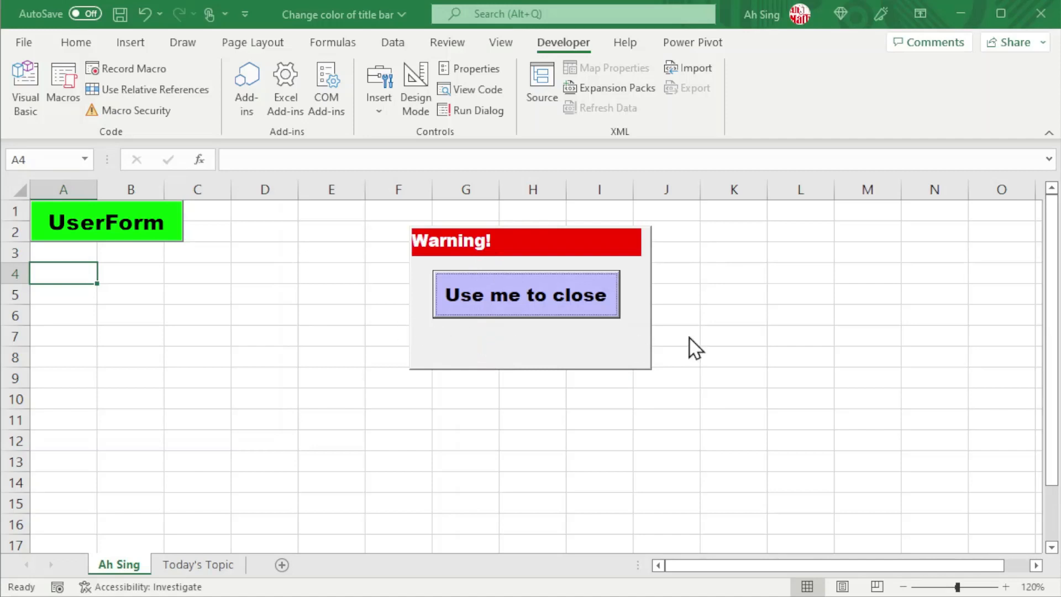
mouse_move(666, 339)
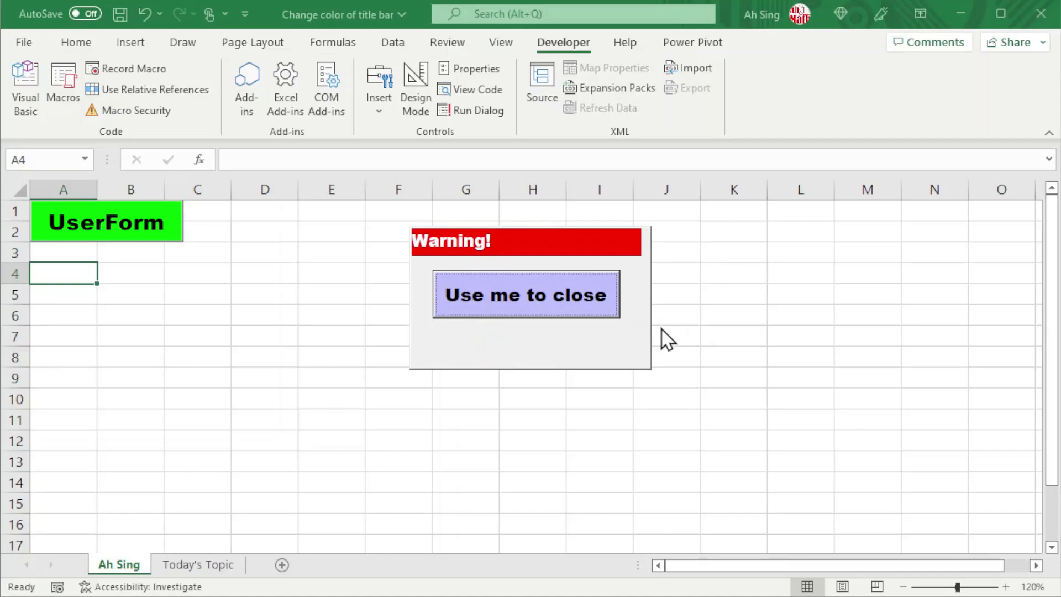
mouse_move(413, 220)
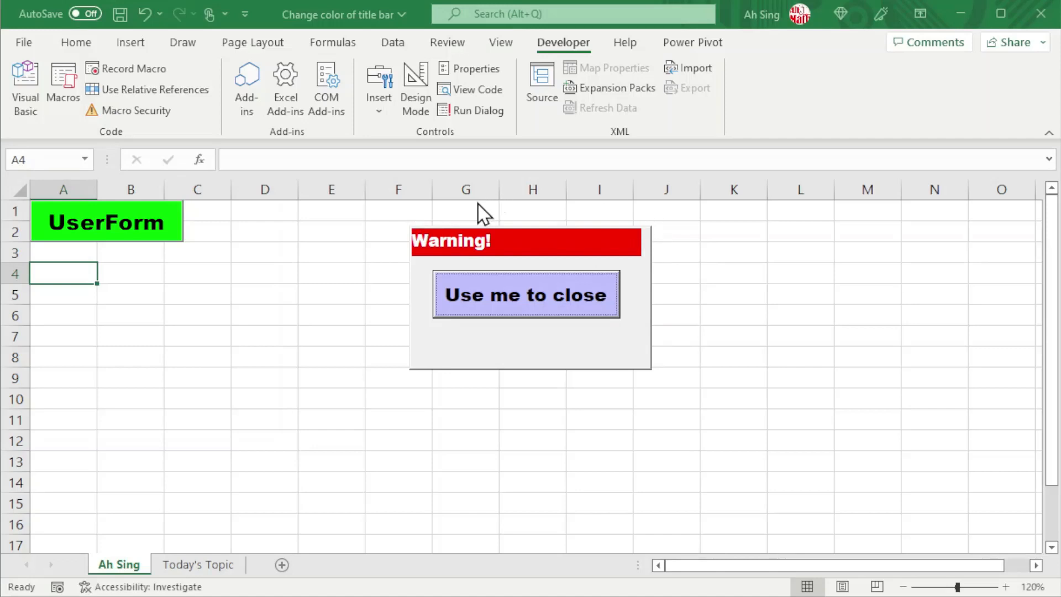
mouse_move(453, 363)
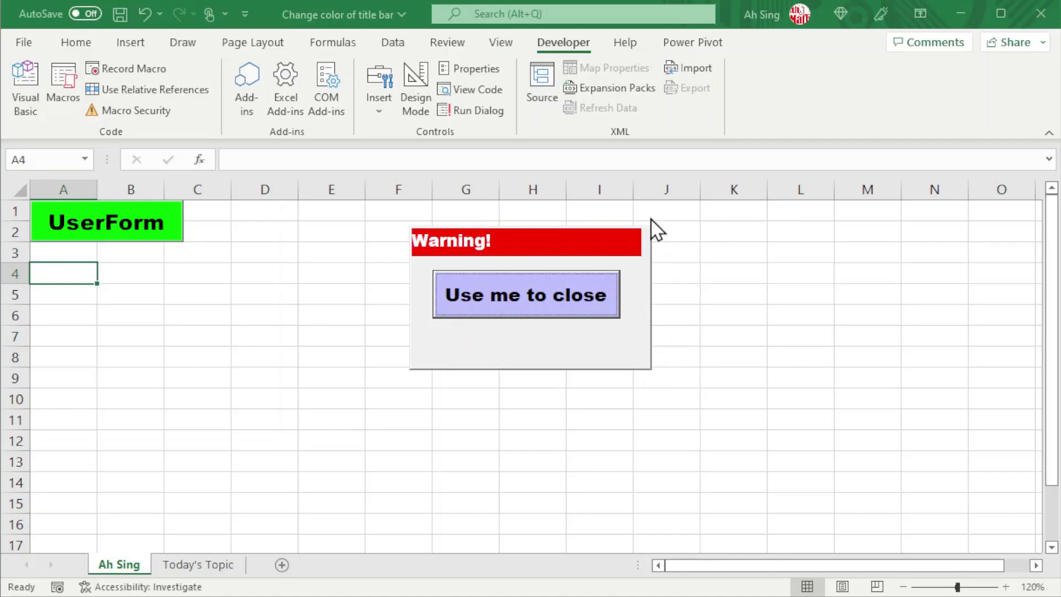
mouse_move(640, 267)
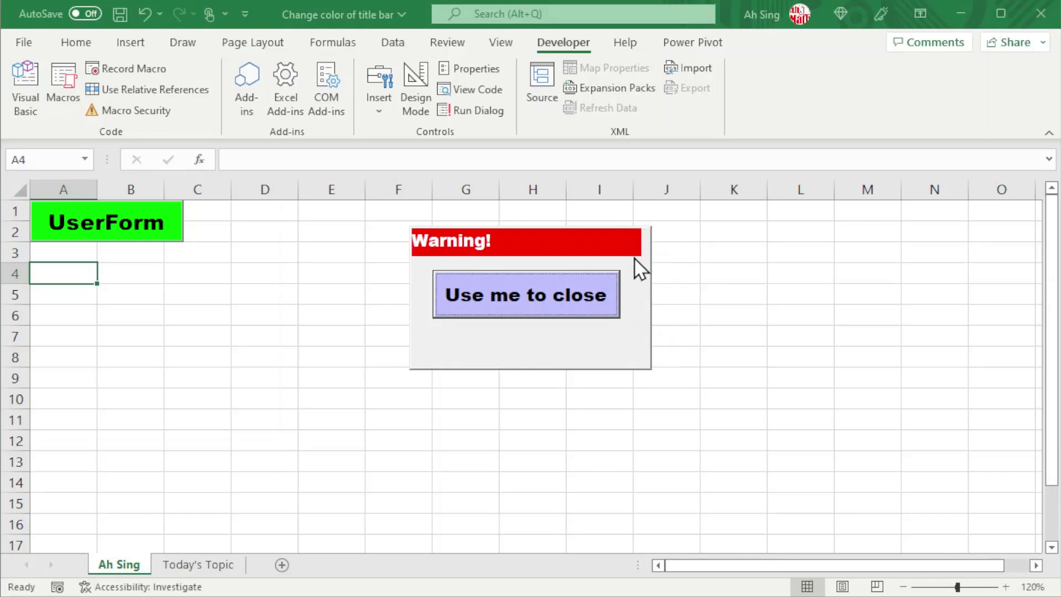
mouse_move(526, 304)
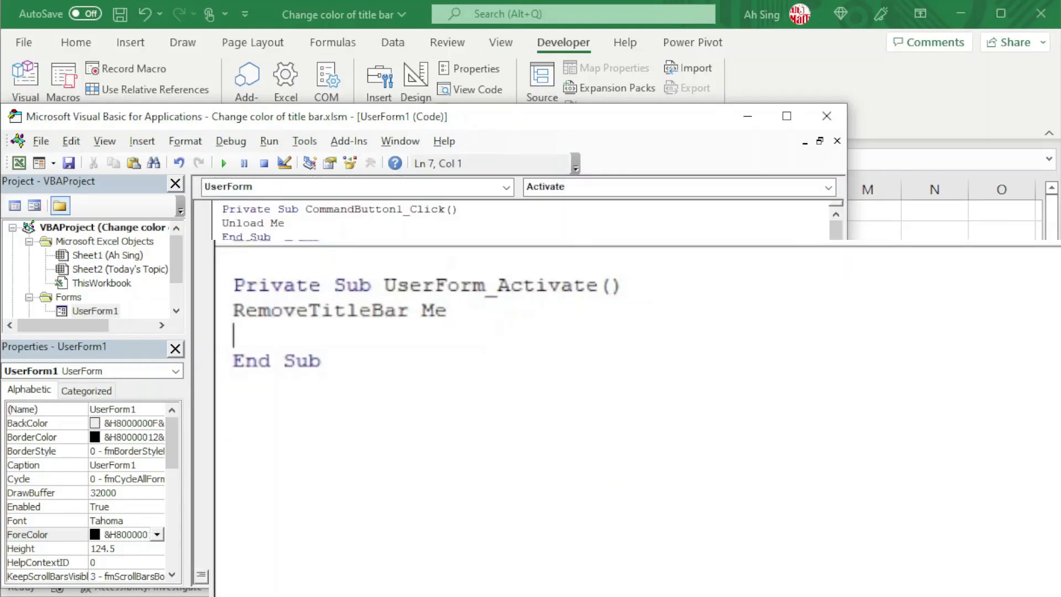
- Add the line Me.Height = Me.Height - 24 in UserForm_Activate
type("me.")
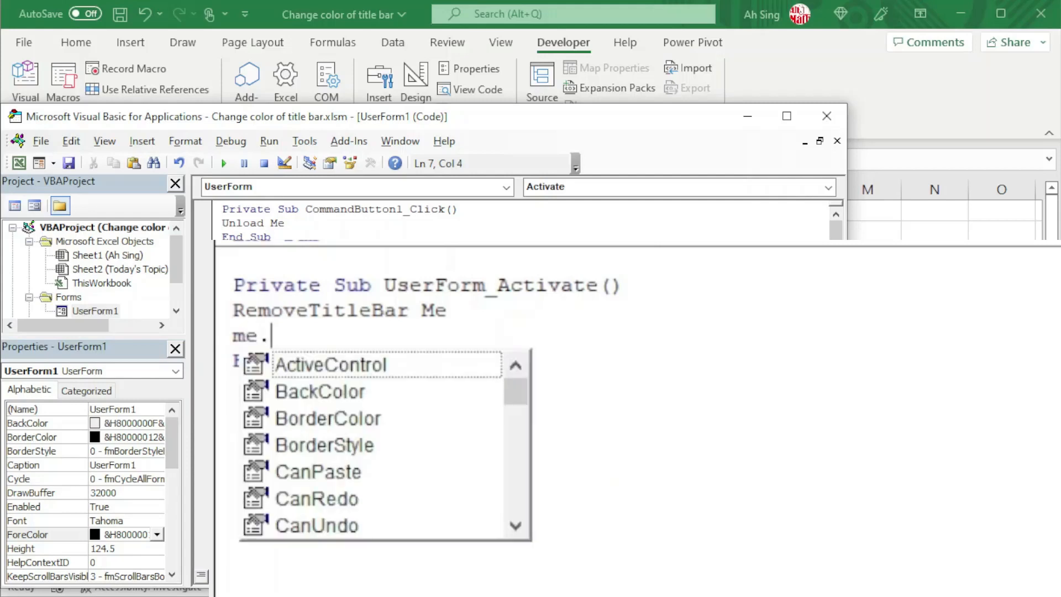
type("Height=")
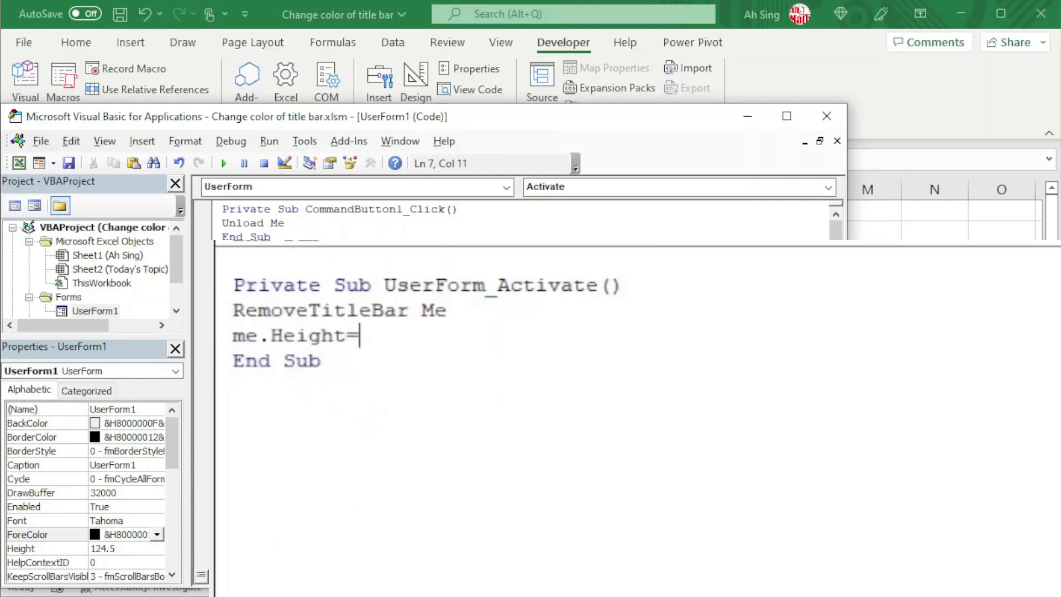
type("me.Height")
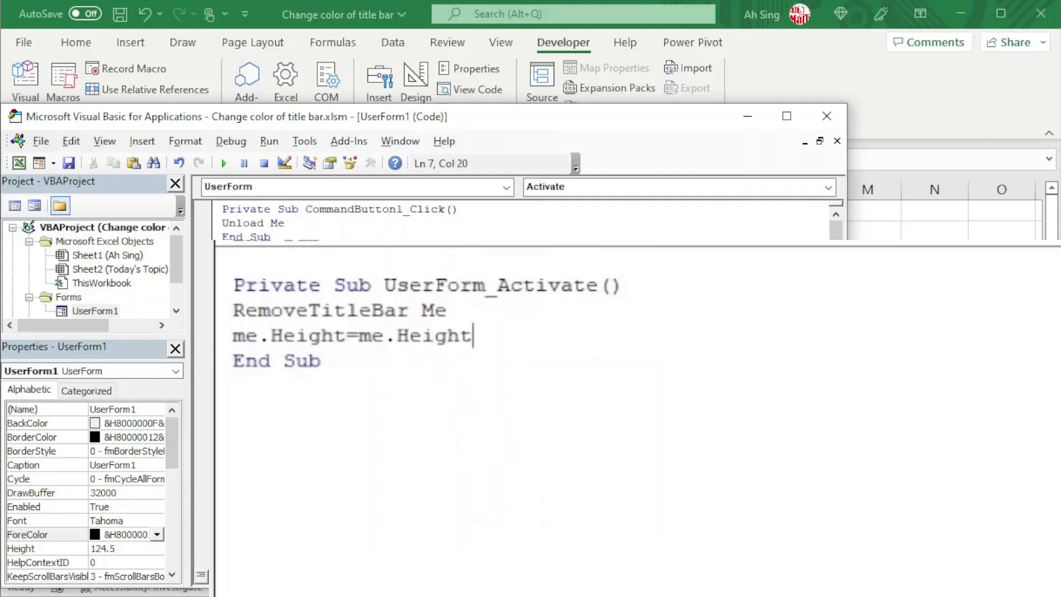
type("-2")
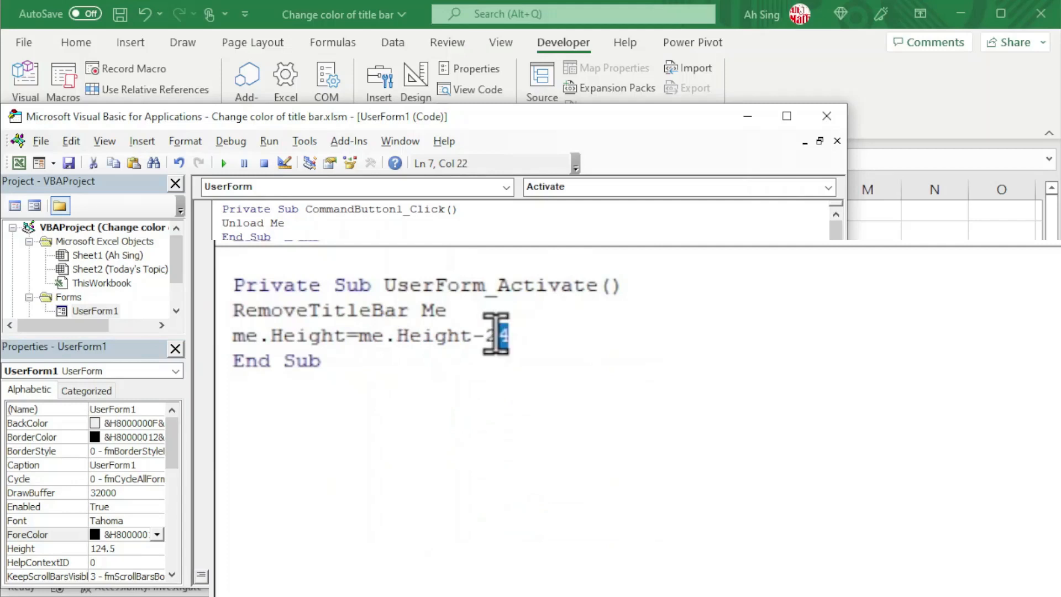
type("4")
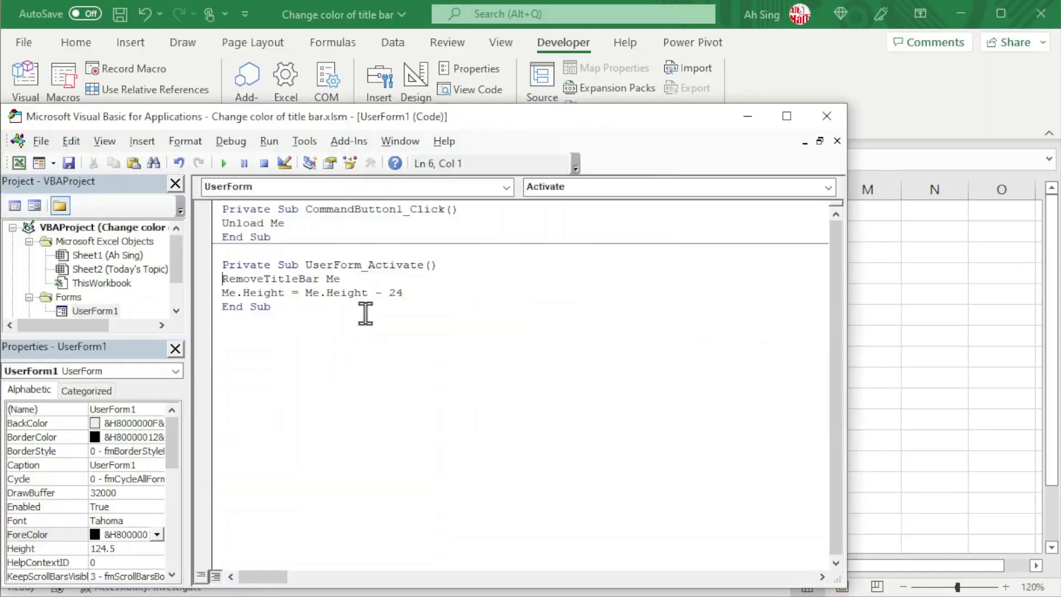
- Add the line Me.Width = Me.Width - 8 below it
type("me")
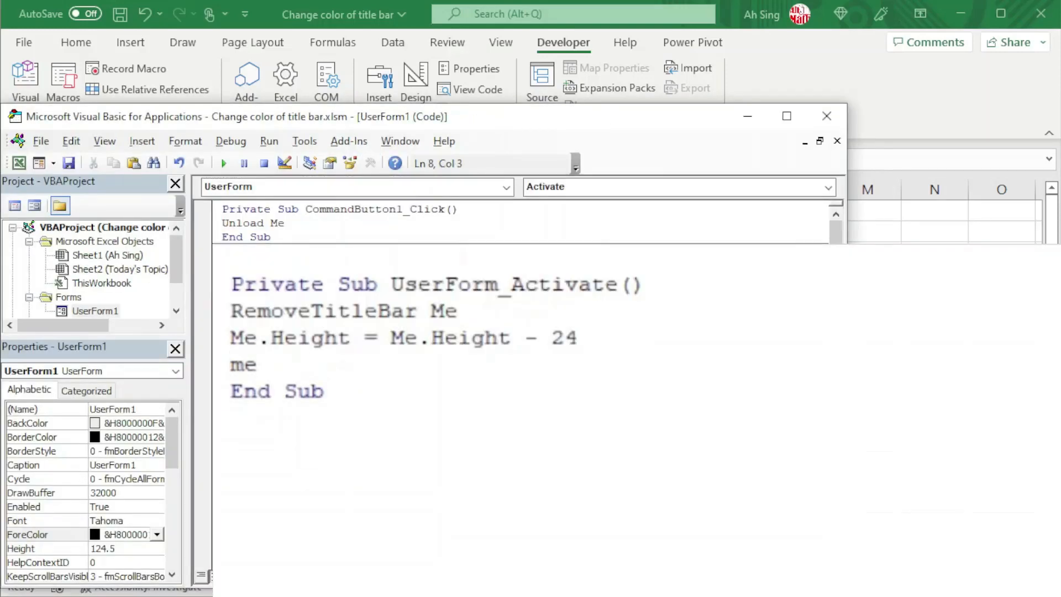
type(".Width")
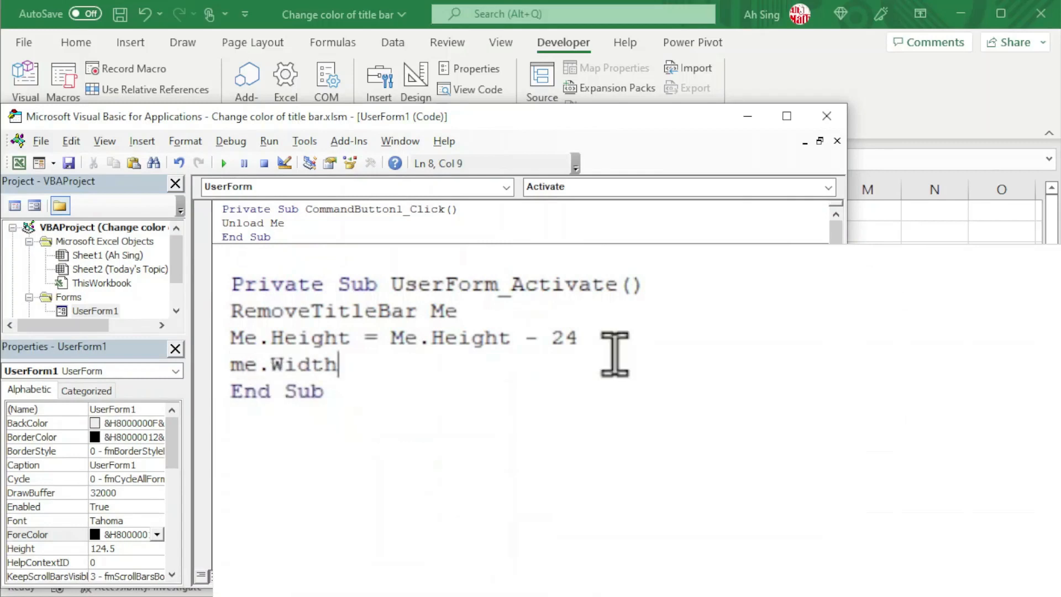
type("=me")
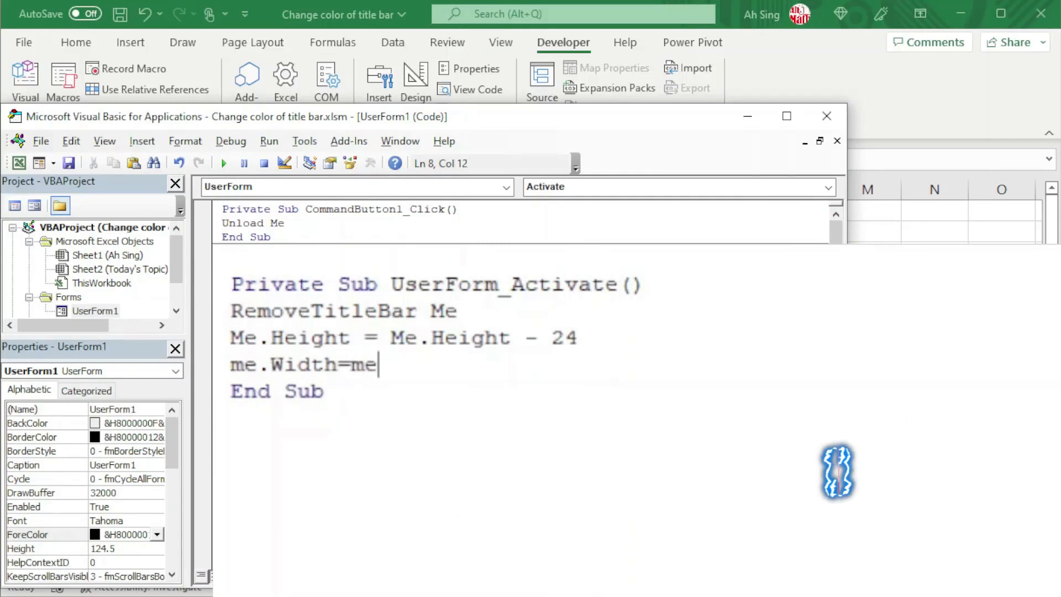
type(".Width-")
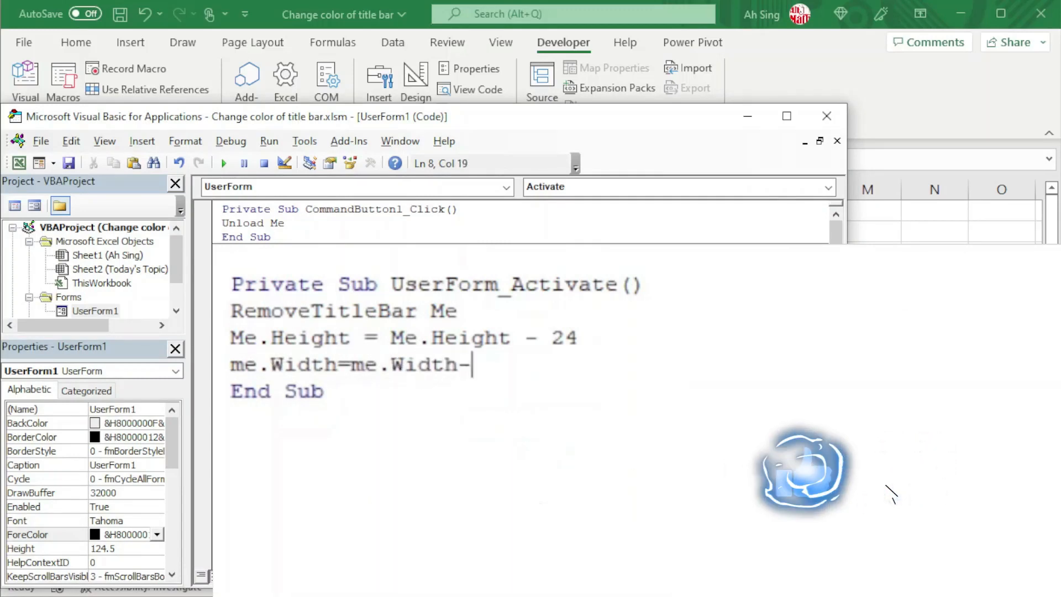
type("8")
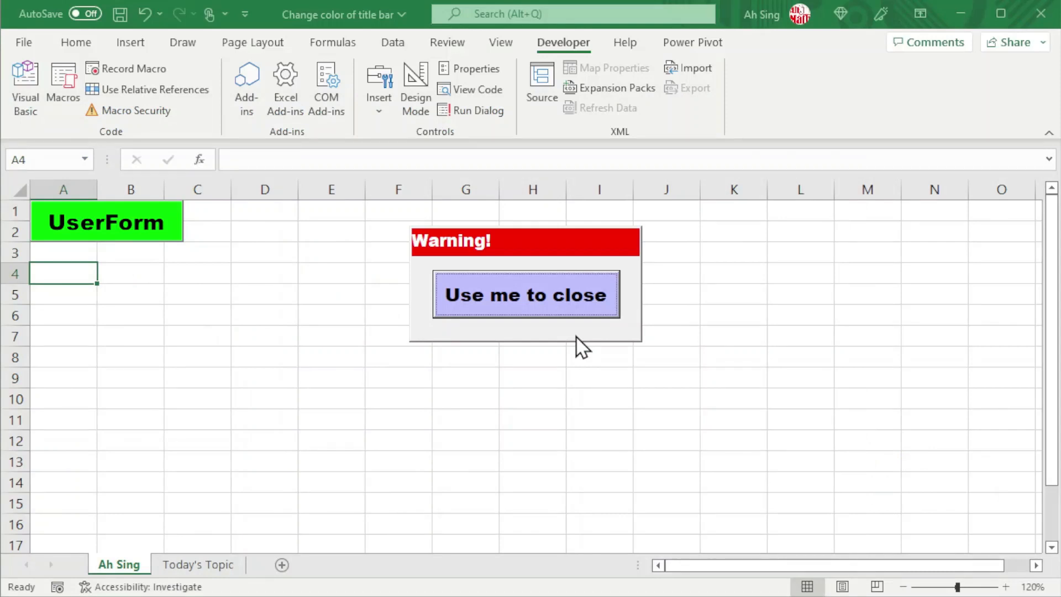
mouse_move(575, 342)
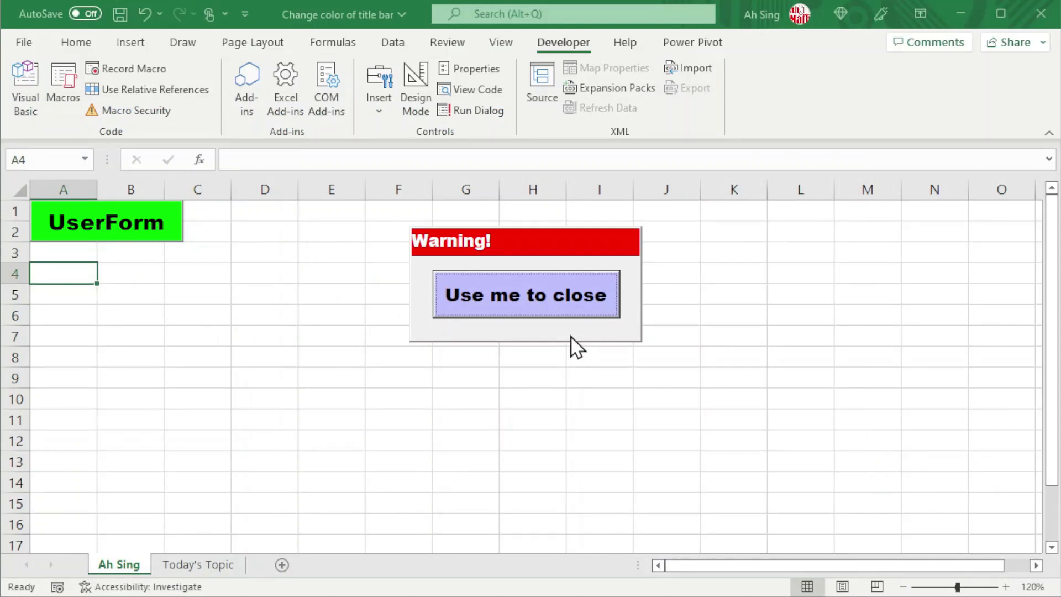
mouse_move(545, 317)
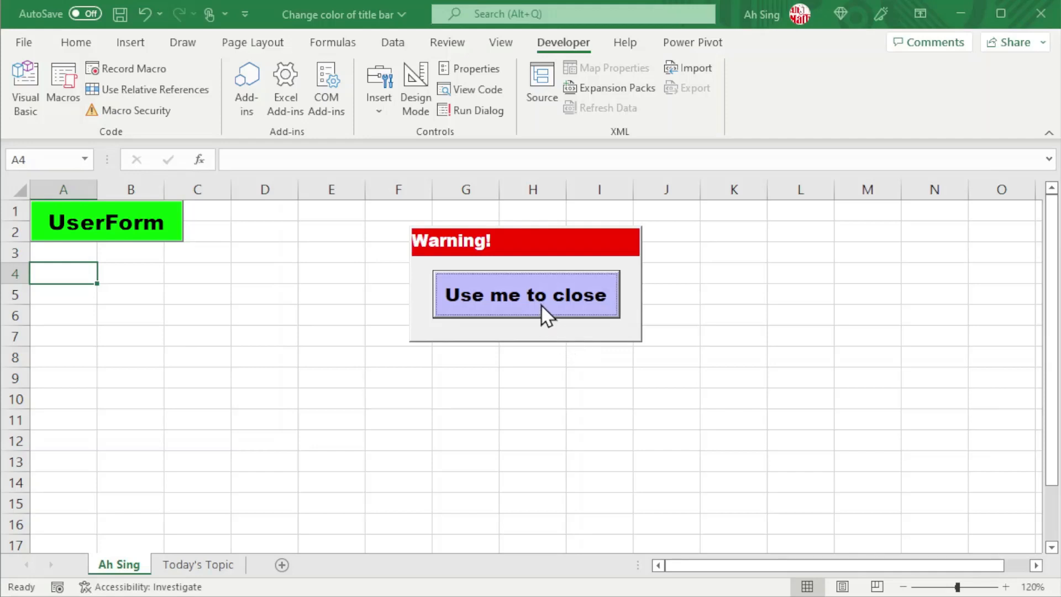